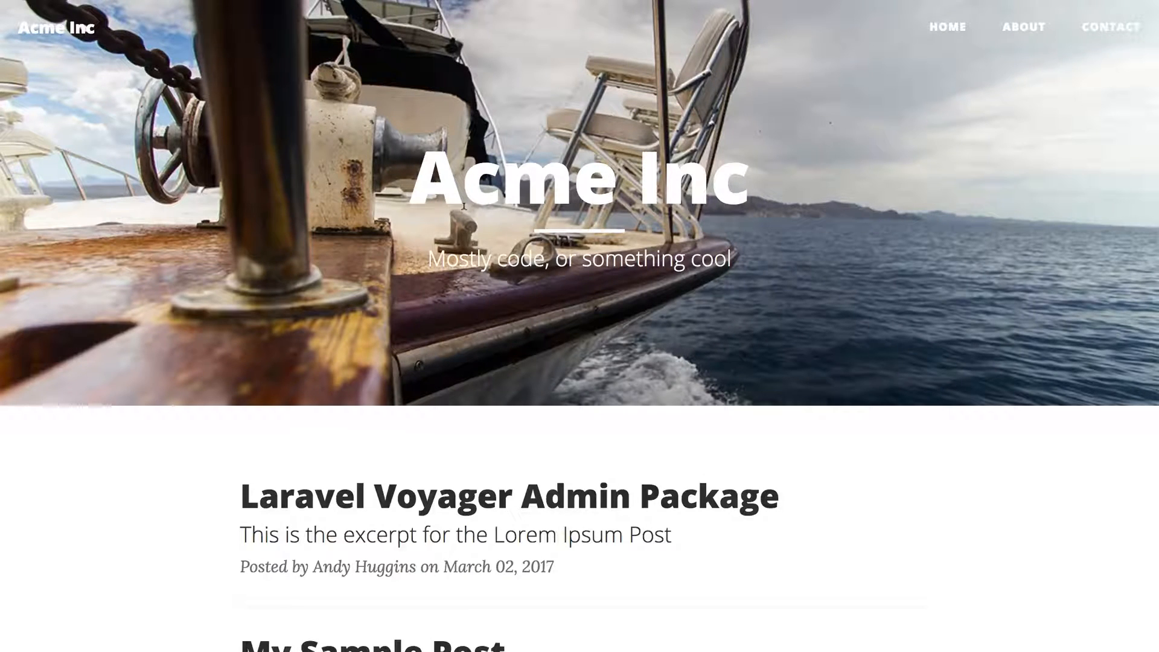
{"action": "mouse_move", "coordinate": [531, 517]}
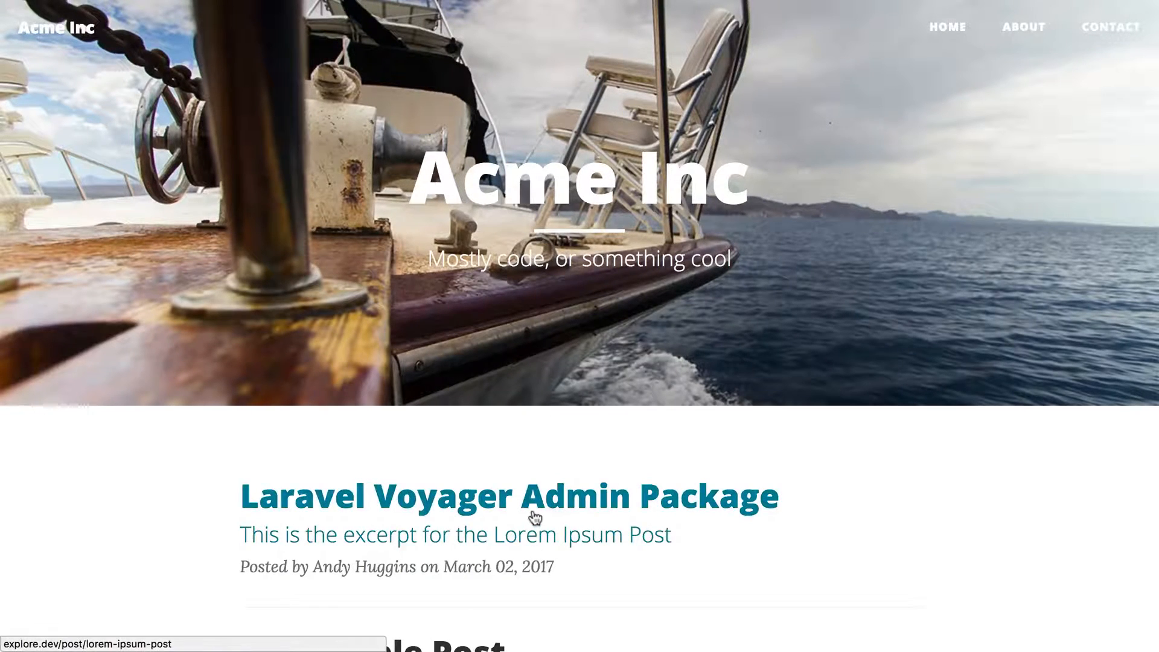
- Open the Laravel Voyager Admin Package post, then load its URL with 'sdf' appended to trigger an ErrorException
{"action": "left_click", "coordinate": [508, 496]}
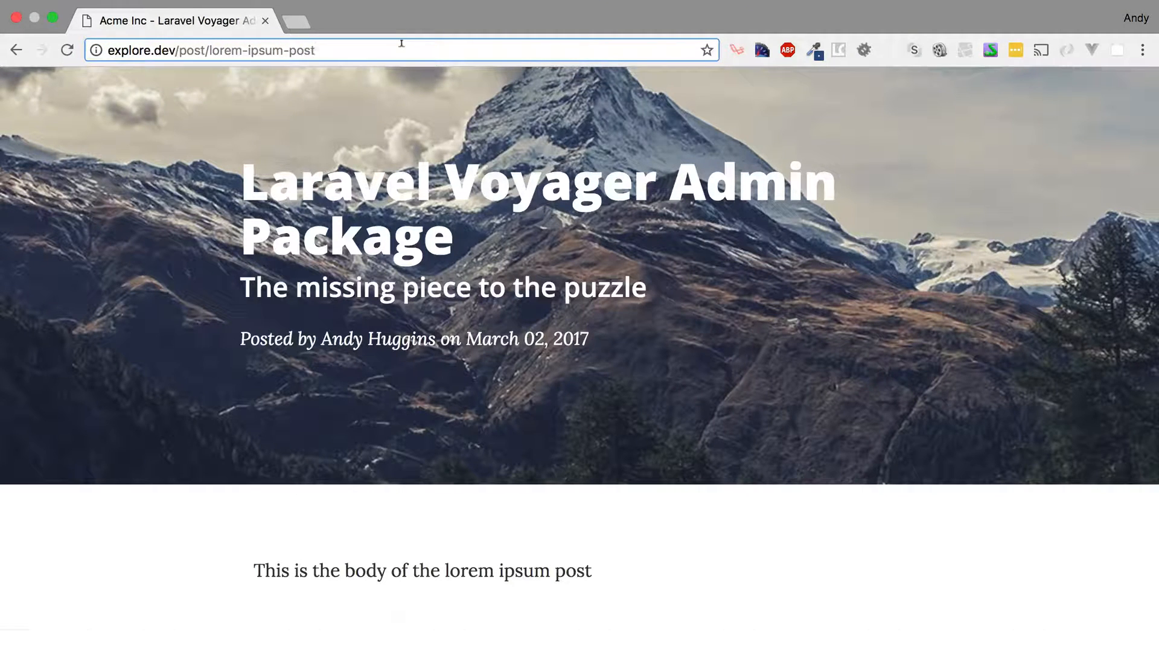
{"action": "type", "text": "sdf"}
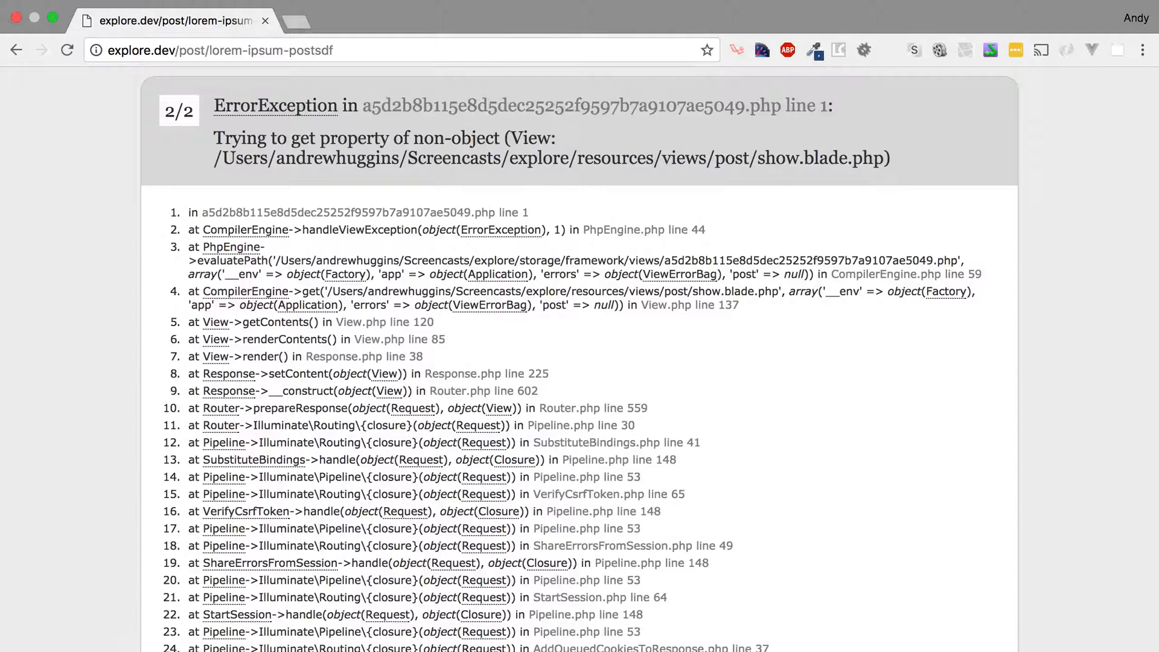
{"action": "scroll", "scroll_direction": "up", "scroll_amount": 3}
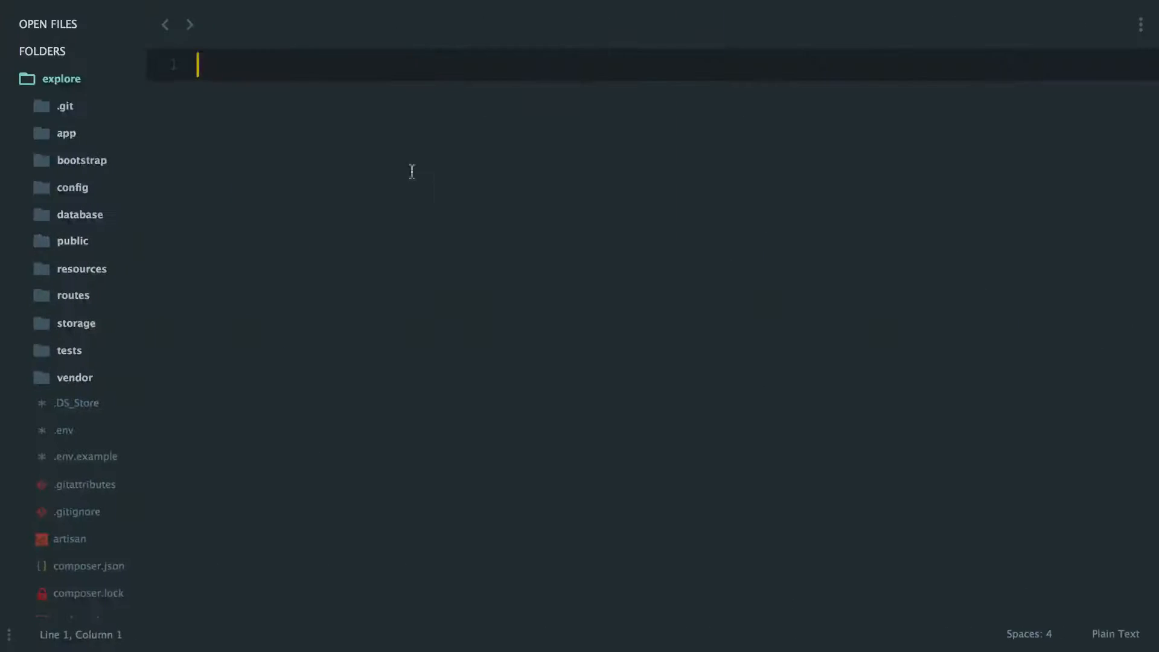
- Create an 'errors' folder inside resources/views
{"action": "left_click", "coordinate": [81, 268]}
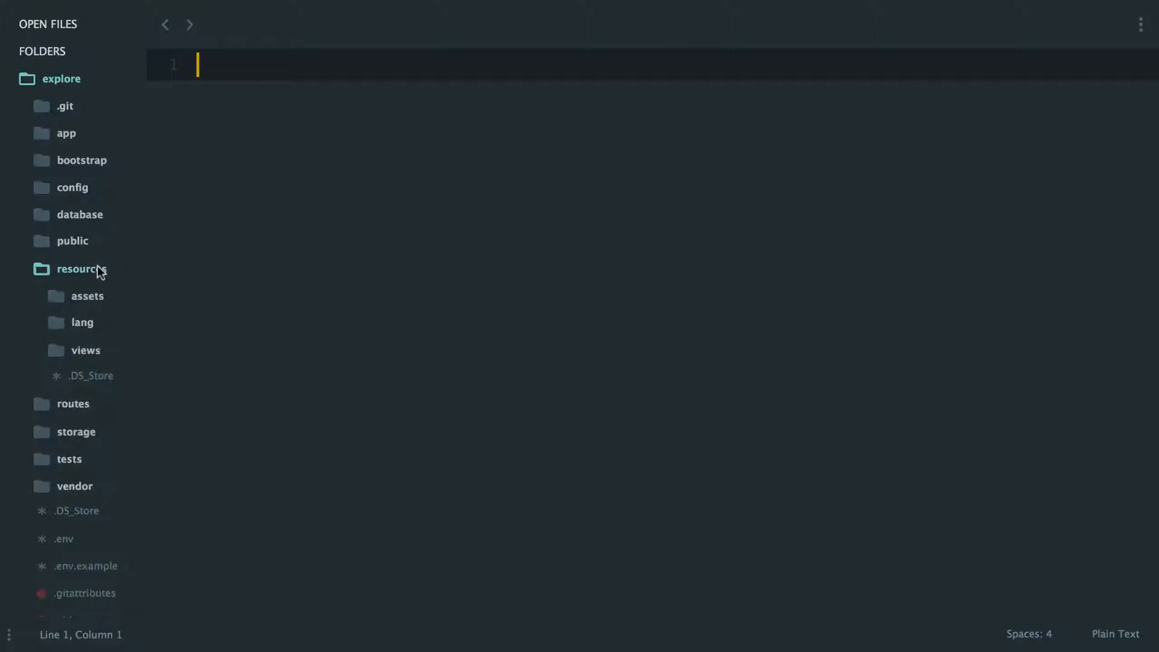
{"action": "left_click", "coordinate": [85, 350]}
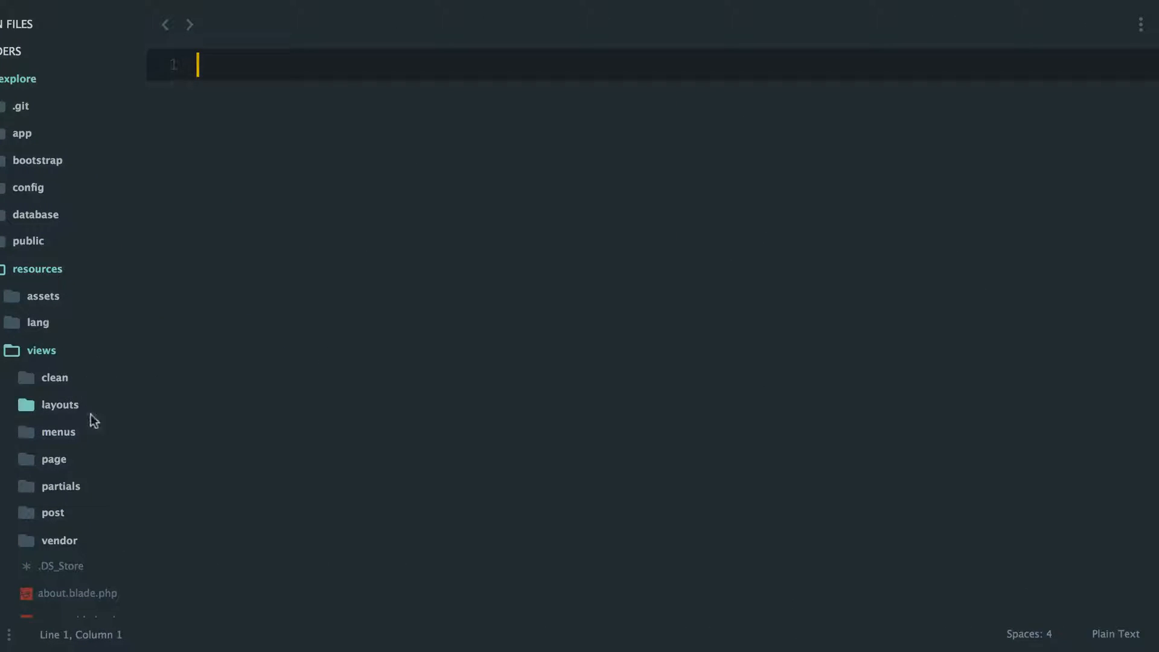
{"action": "mouse_move", "coordinate": [67, 392]}
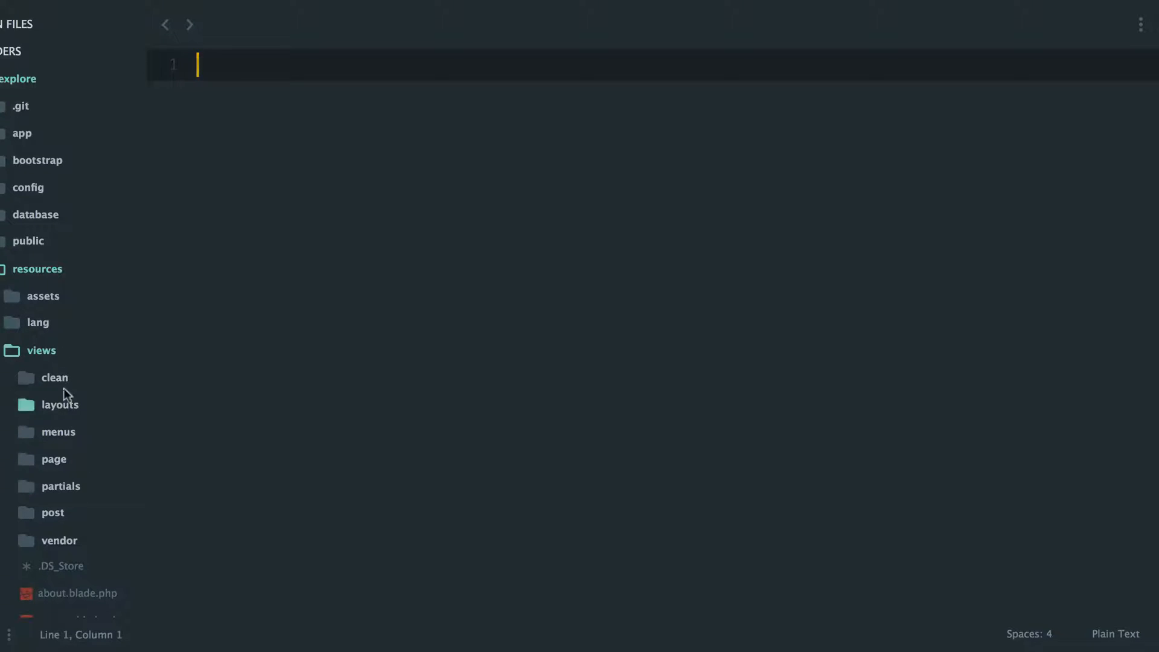
{"action": "right_click", "coordinate": [41, 351]}
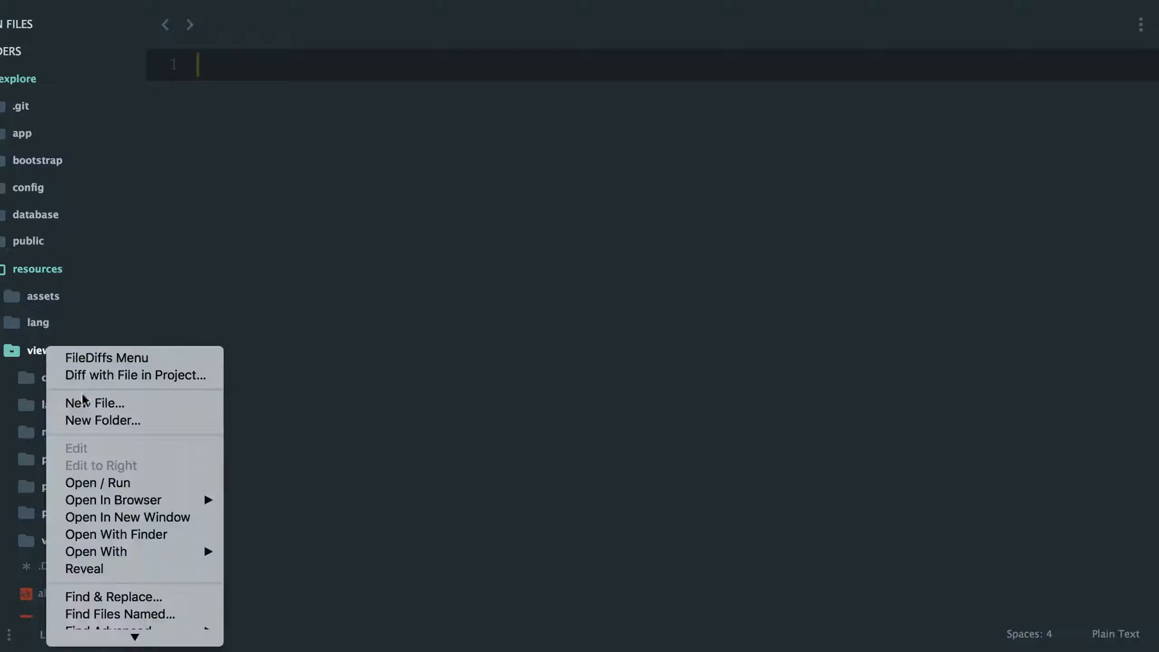
{"action": "left_click", "coordinate": [101, 421]}
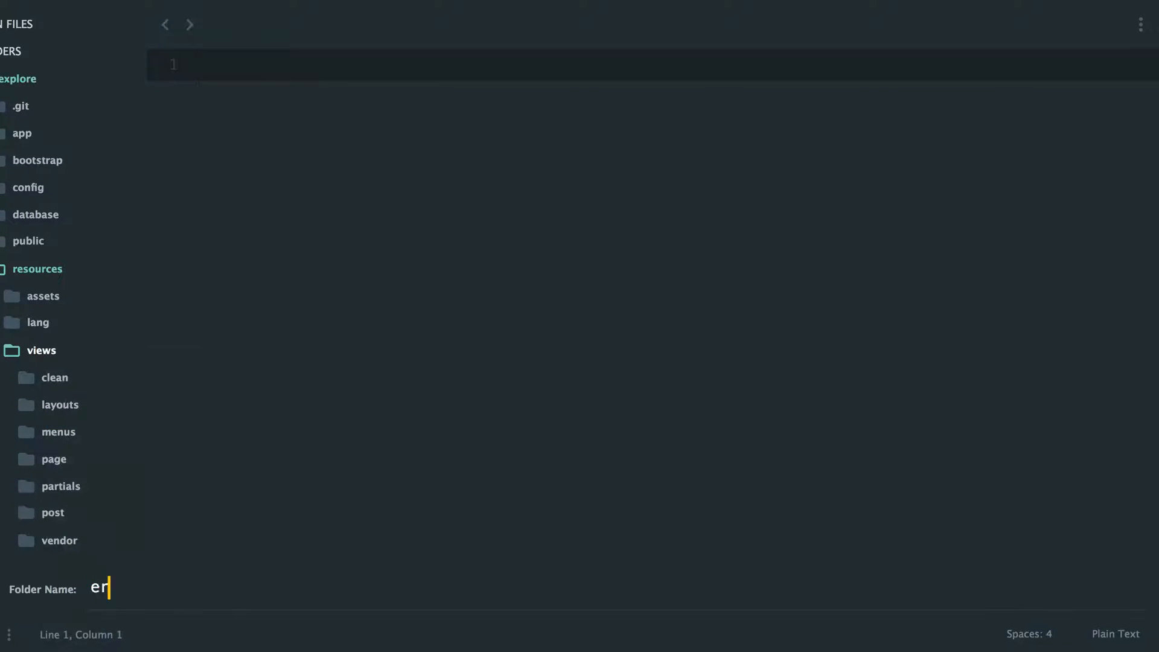
{"action": "key", "text": "Return"}
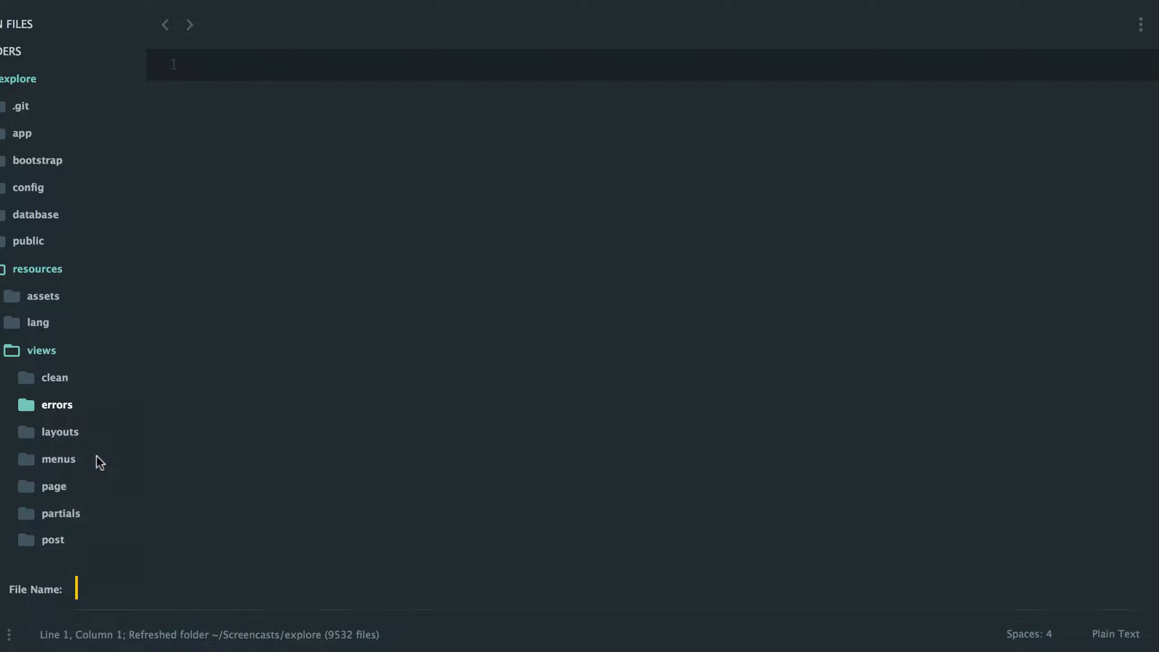
- Create a new file named 404.blade.php inside the errors folder
{"action": "type", "text": "404.b"}
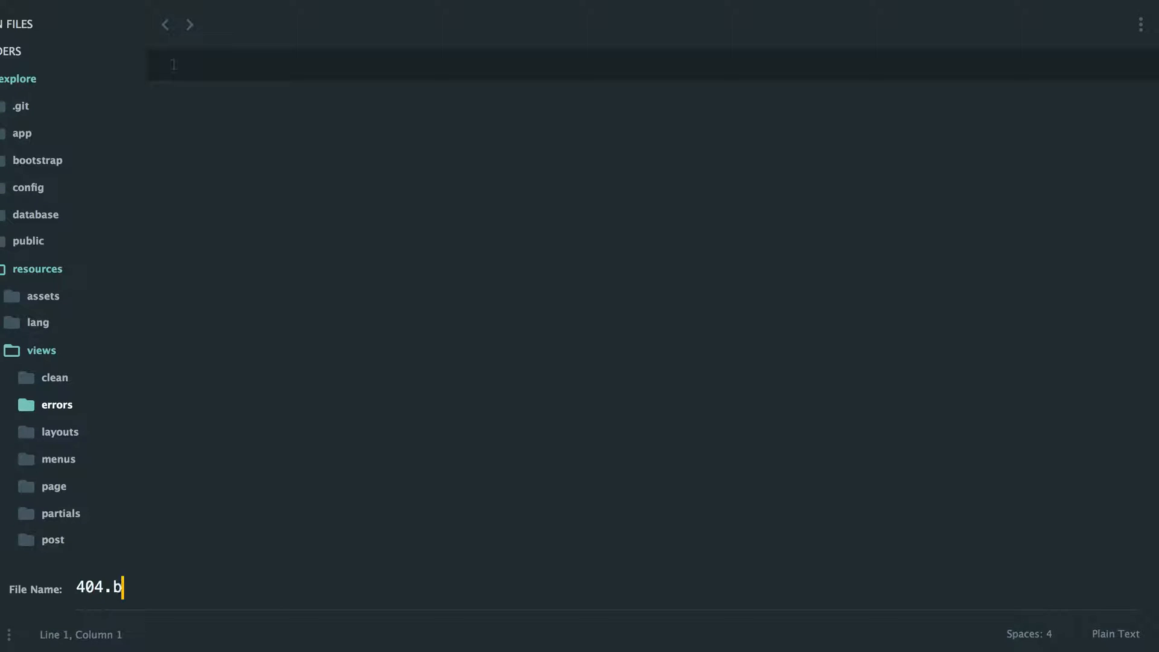
{"action": "key", "text": "Return"}
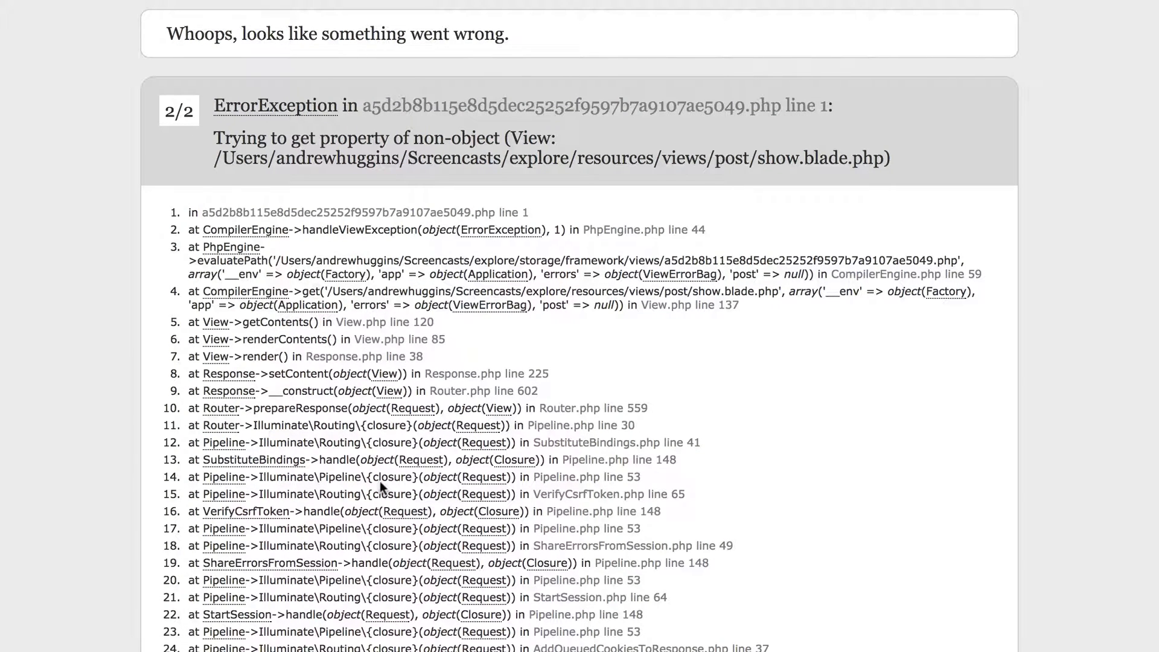
{"action": "mouse_move", "coordinate": [536, 195]}
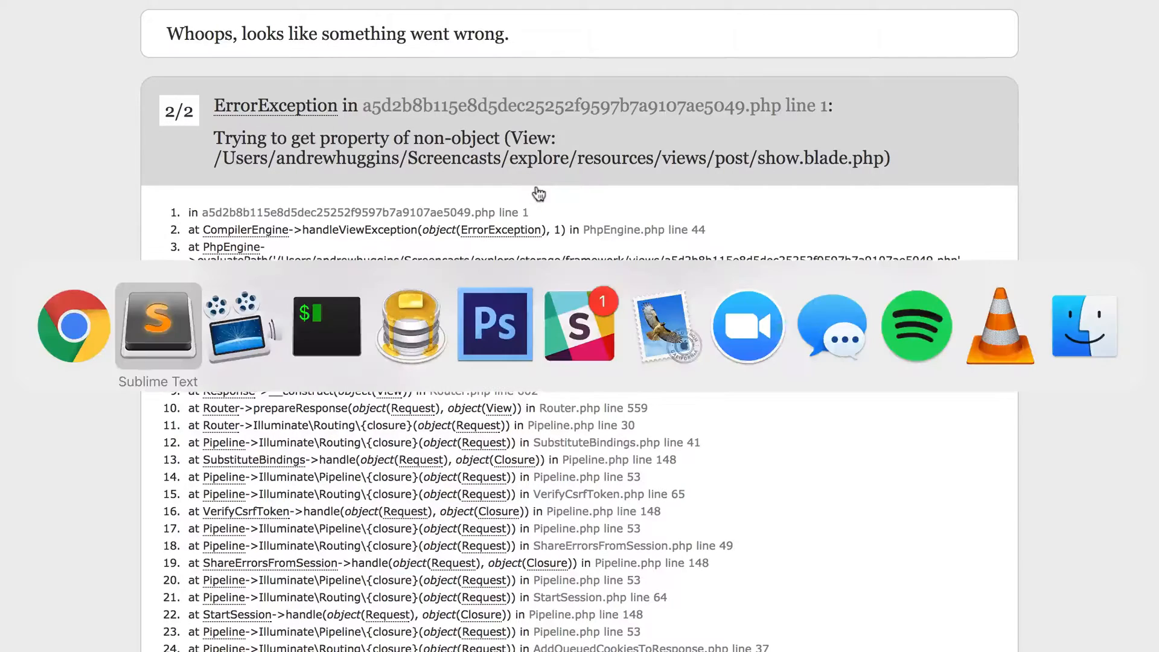
- In Post.php, change findBySlug's first() to firstOrFail() so unknown slugs return 404
{"action": "left_click", "coordinate": [156, 325]}
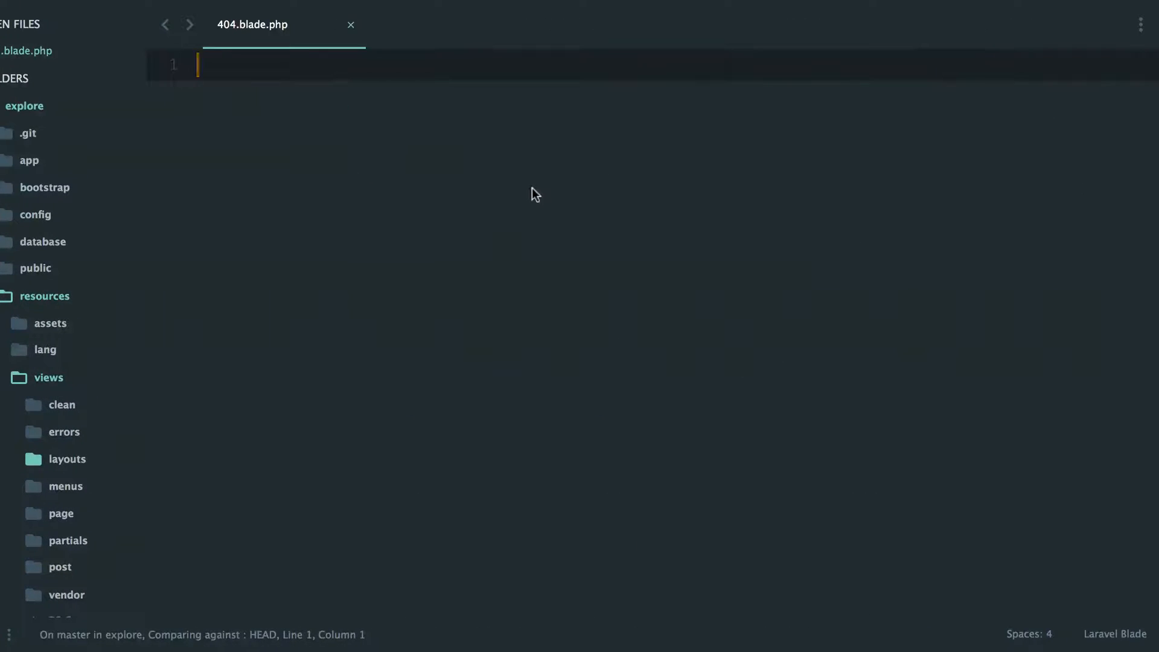
{"action": "type", "text": "Post"}
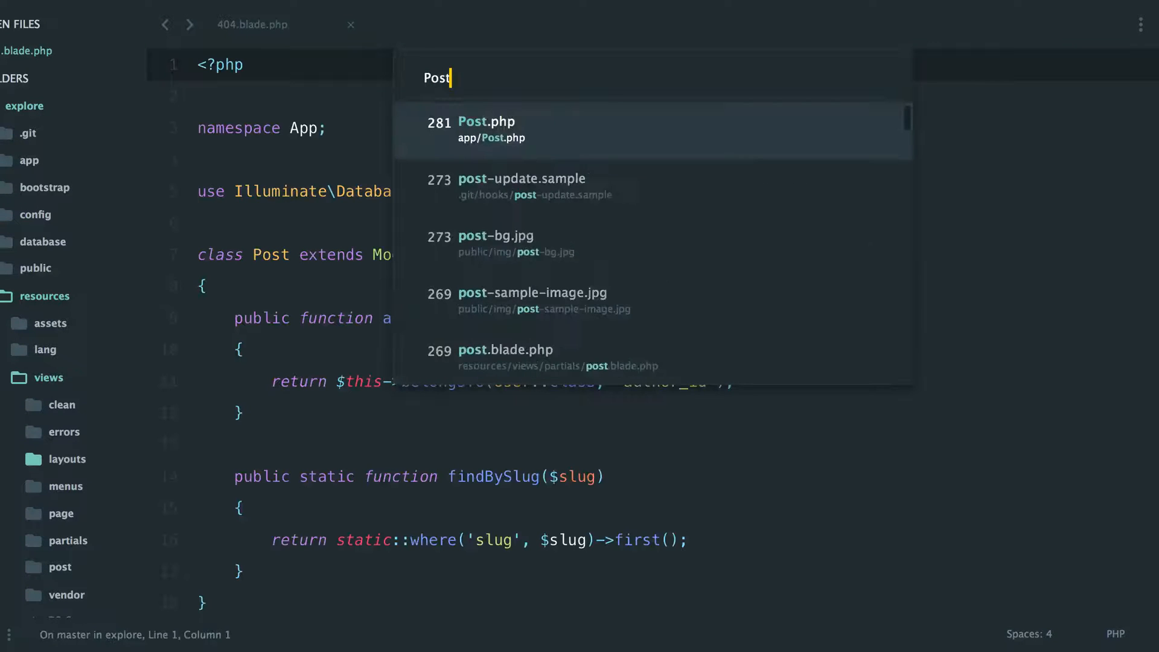
{"action": "left_click", "coordinate": [486, 129]}
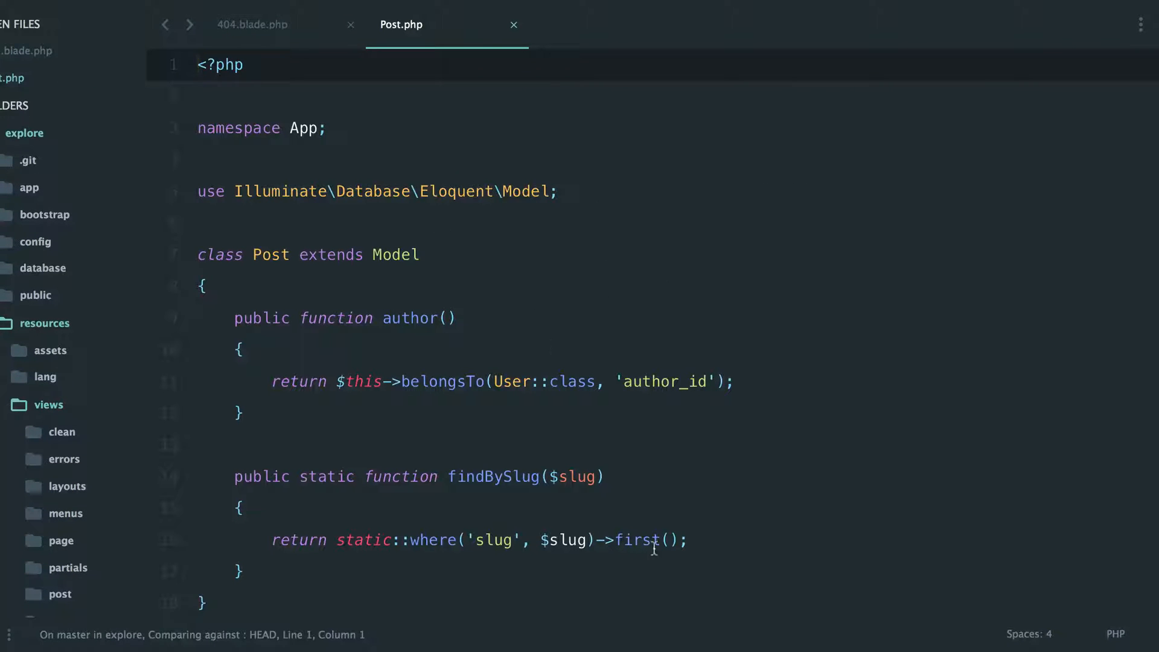
{"action": "left_click", "coordinate": [664, 540]}
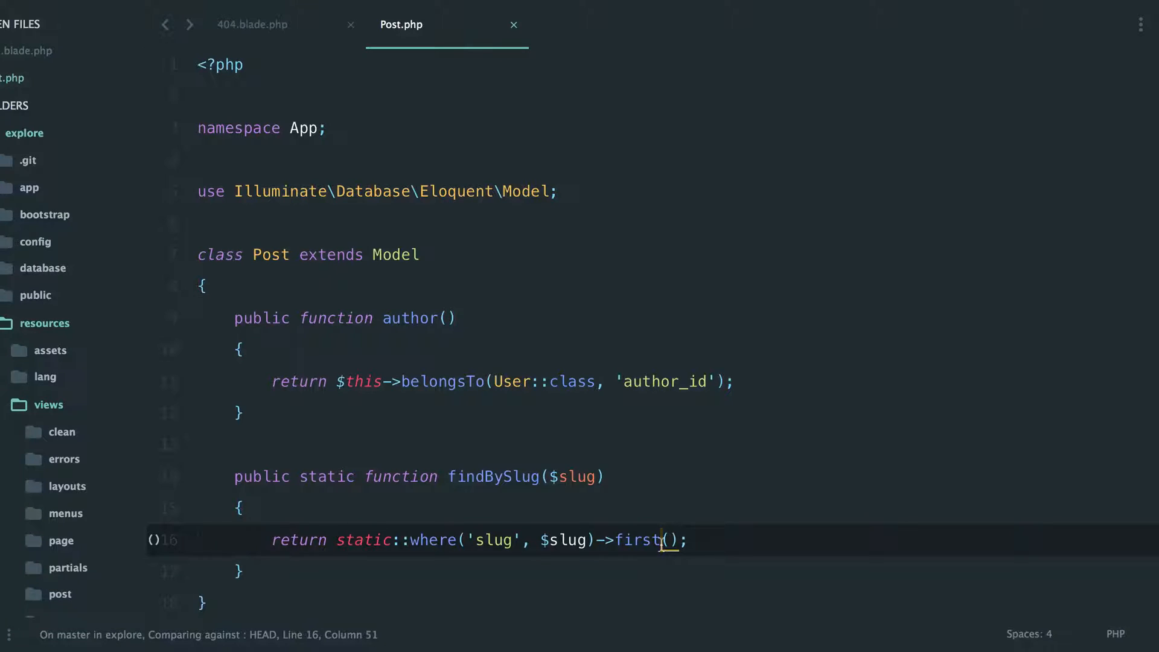
{"action": "type", "text": "Or"}
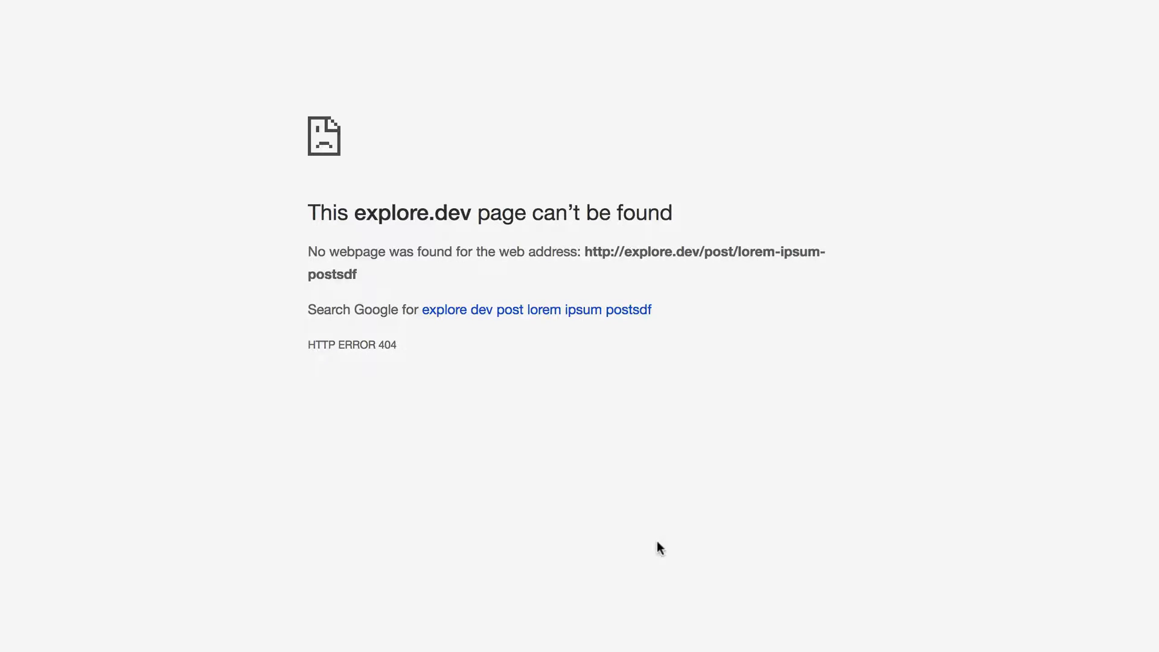
{"action": "mouse_move", "coordinate": [663, 547]}
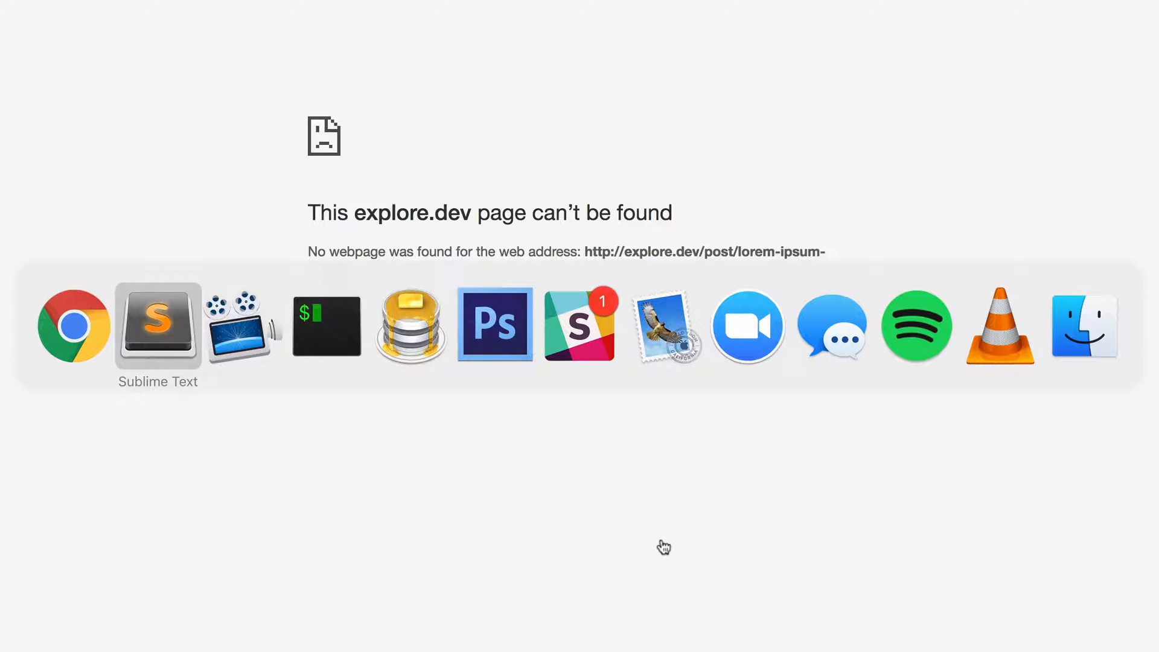
- Write a trial 'this is our custom 404' line in 404.blade.php, then clear it
{"action": "left_click", "coordinate": [157, 325]}
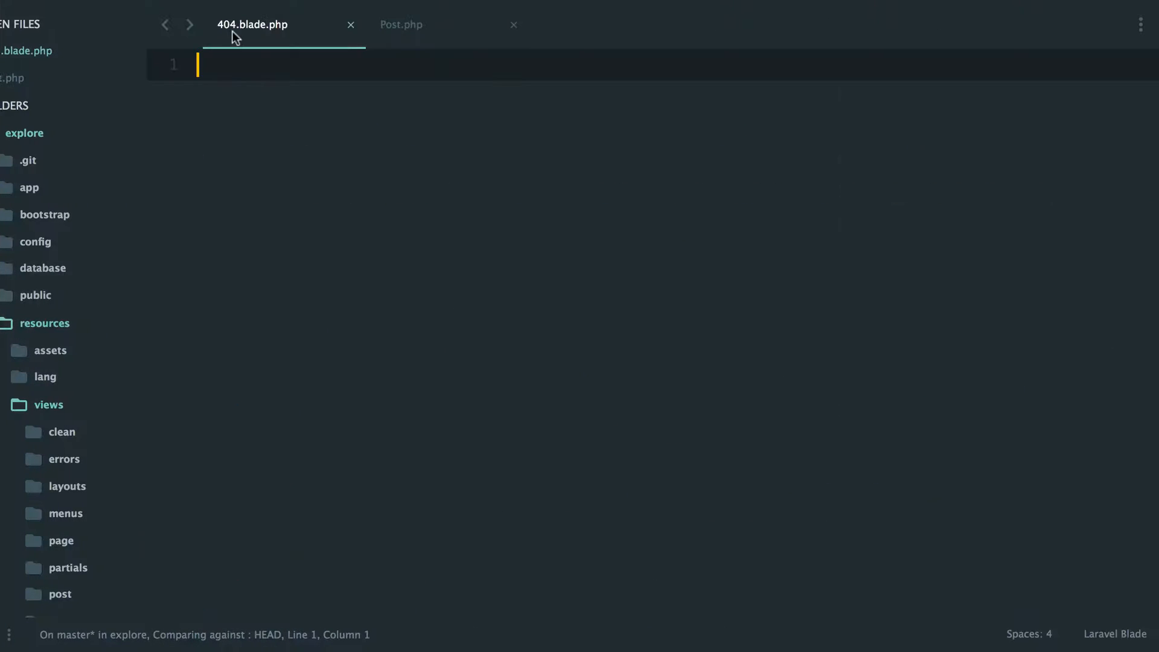
{"action": "type", "text": "this"}
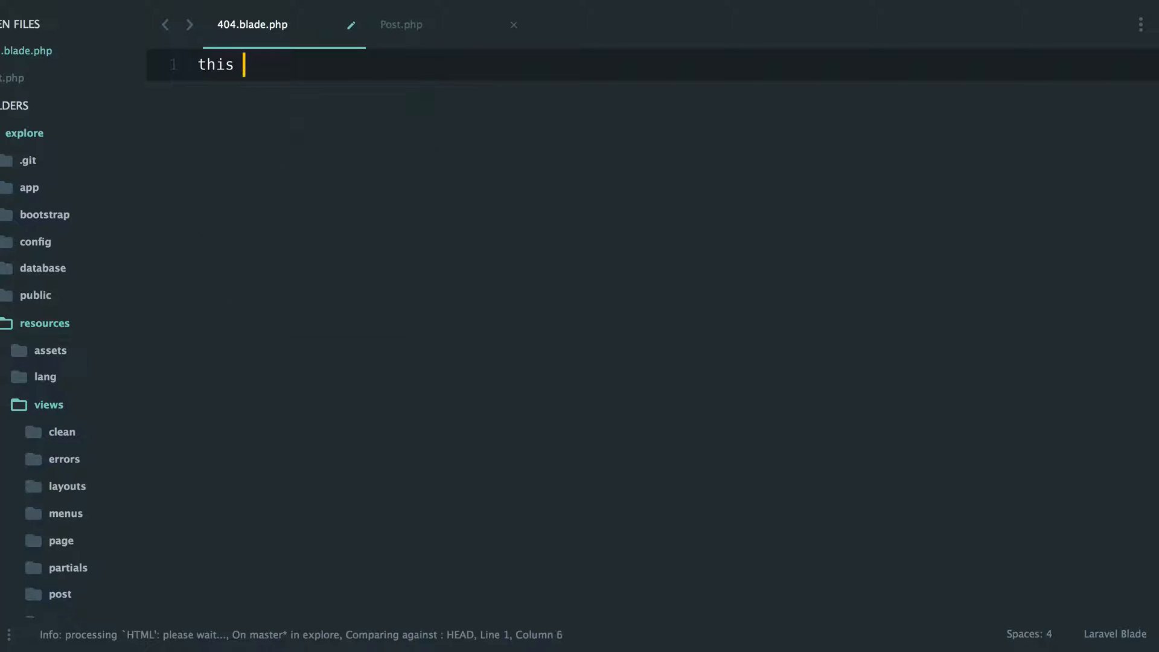
{"action": "type", "text": "is our custom 404"}
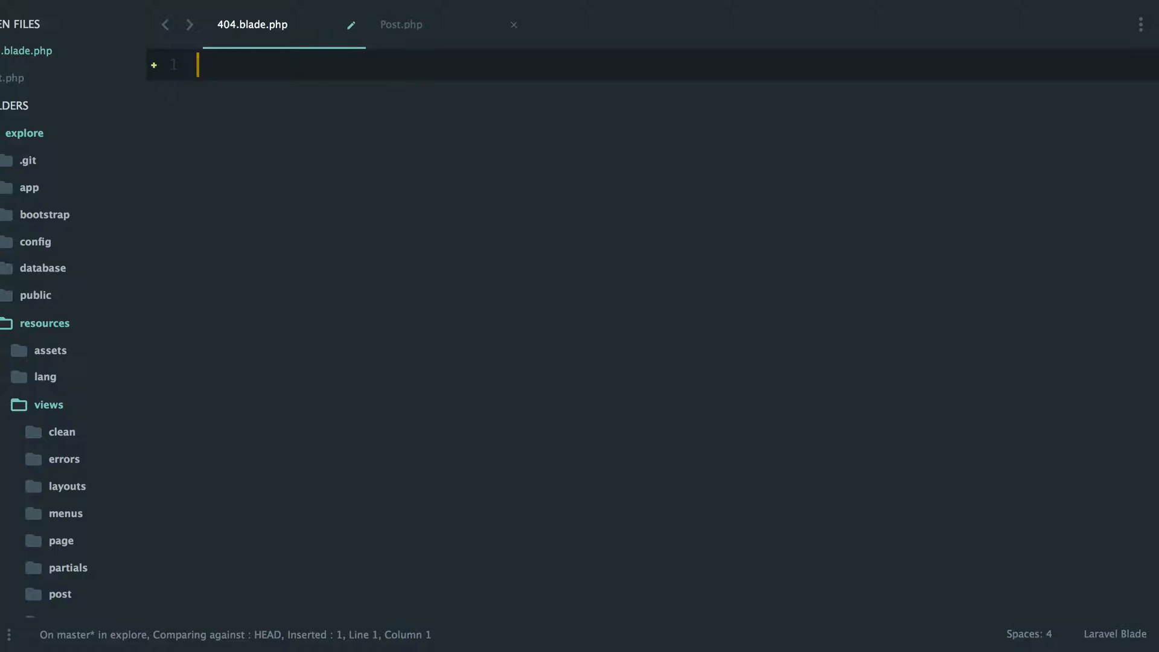
- Make 404.blade.php extend the layouts.index layout
{"action": "type", "text": "@extends"}
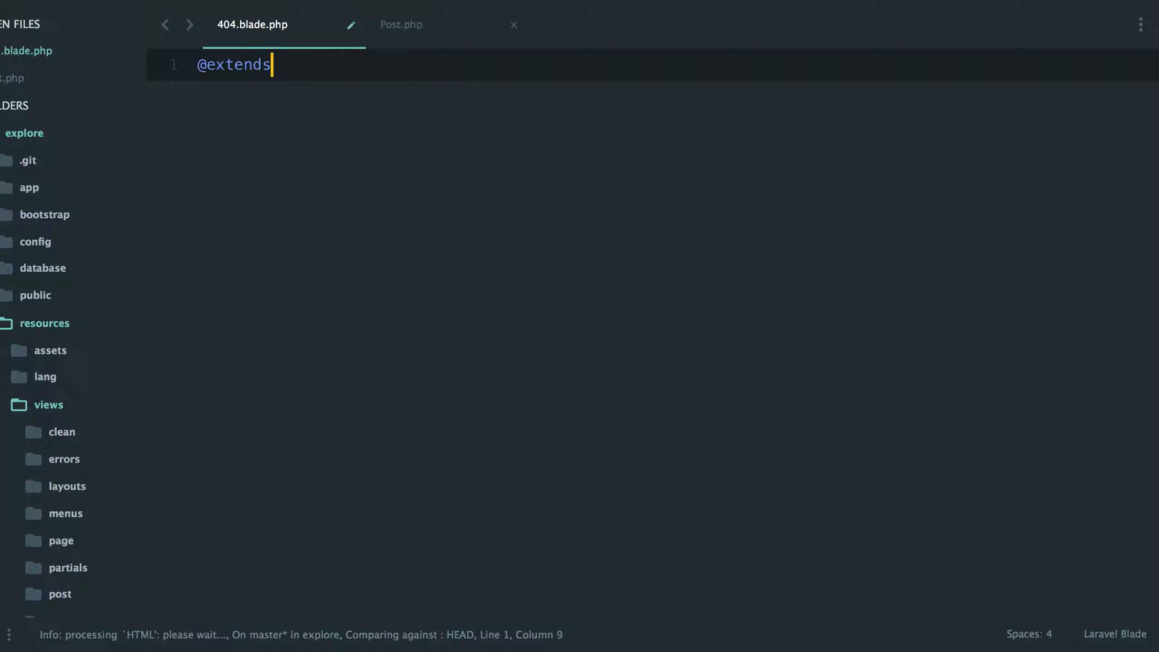
{"action": "type", "text": "('lay'"}
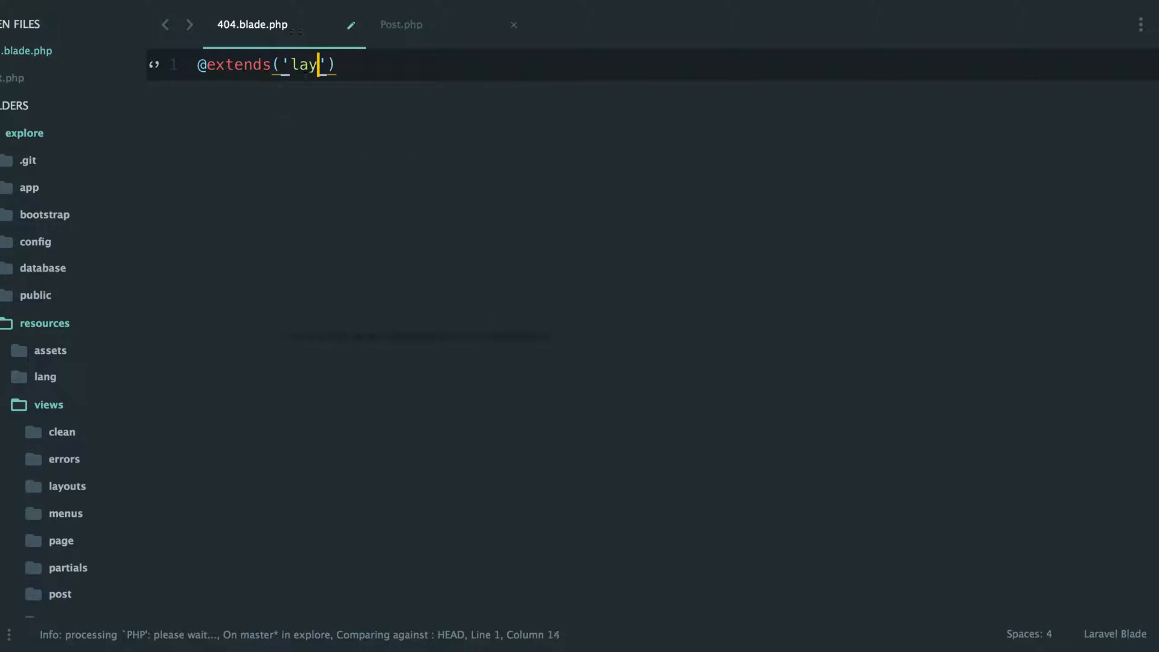
{"action": "type", "text": "outs.i"}
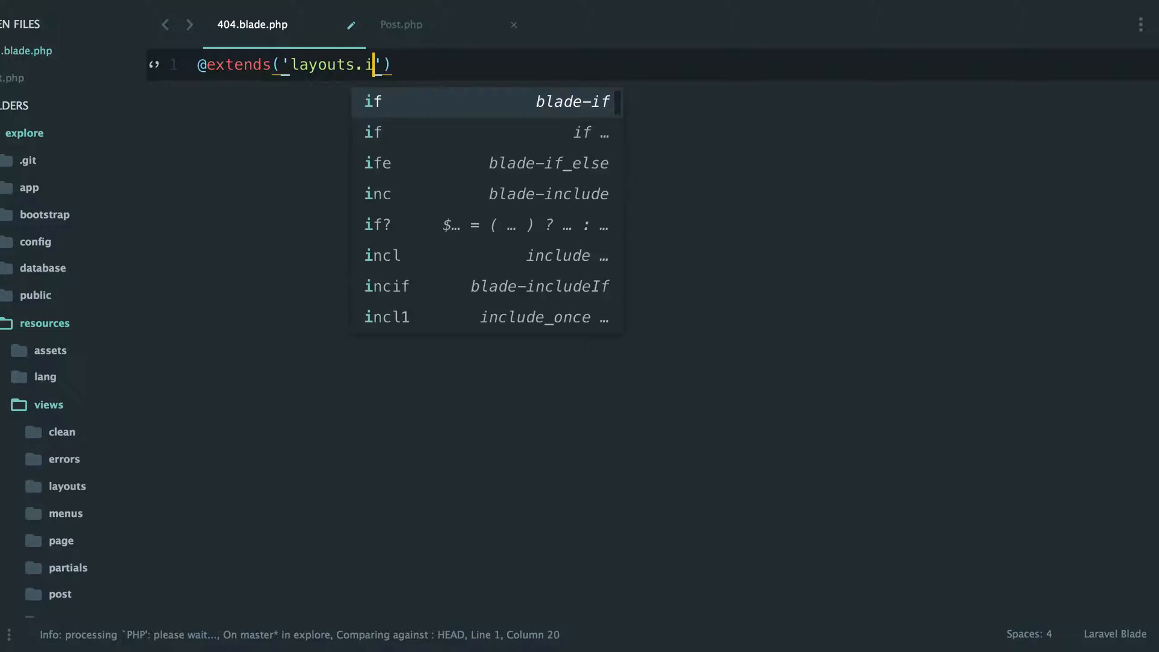
{"action": "type", "text": "ndex')"}
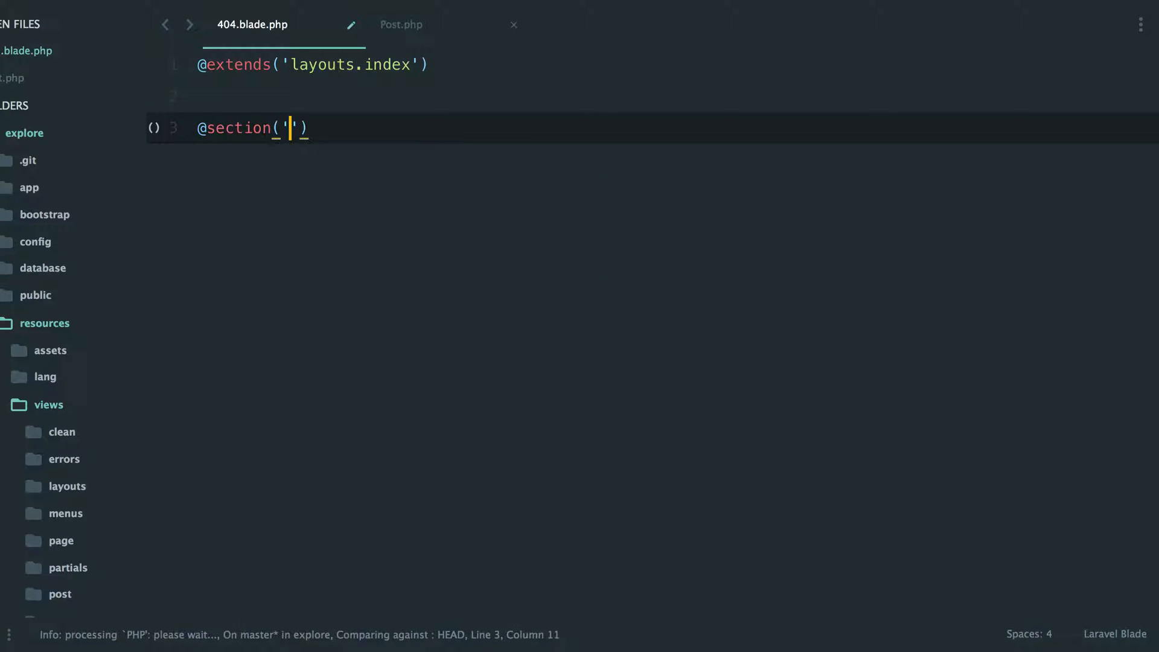
{"action": "type", "text": "header"}
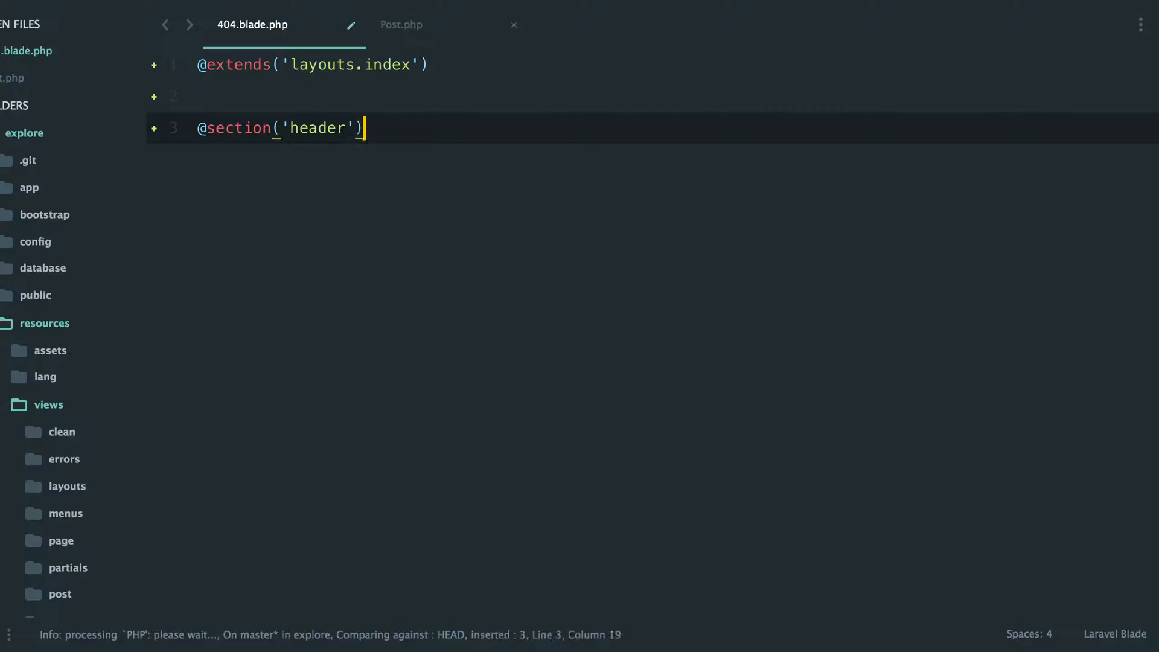
{"action": "type", "text": "@"}
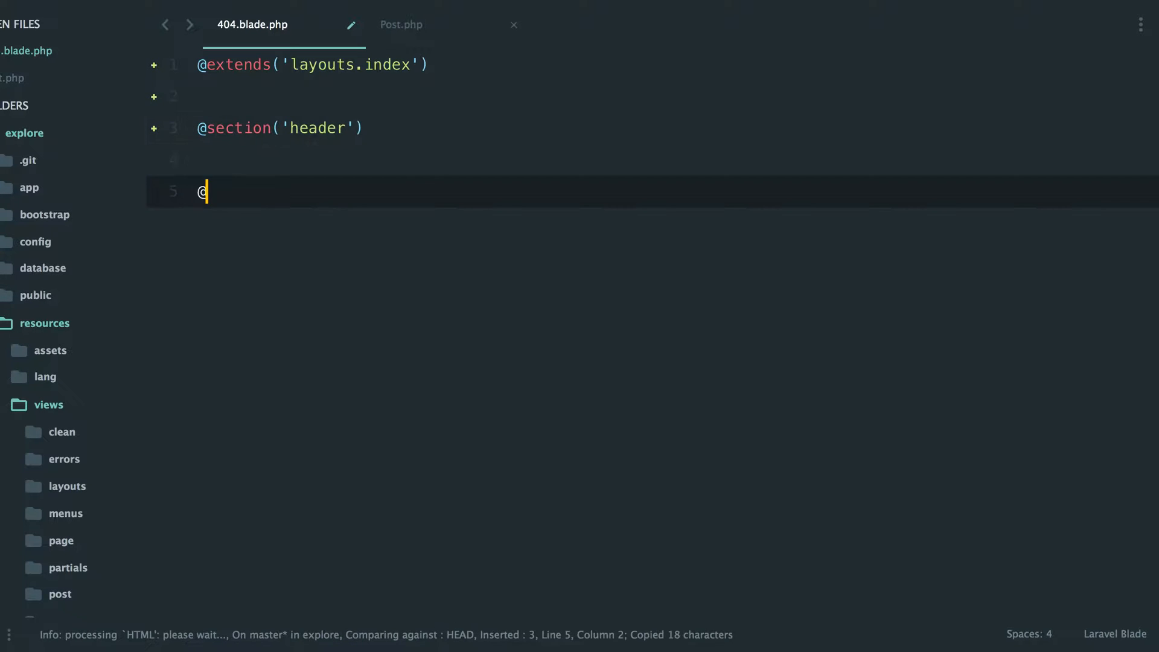
{"action": "type", "text": "@stop"}
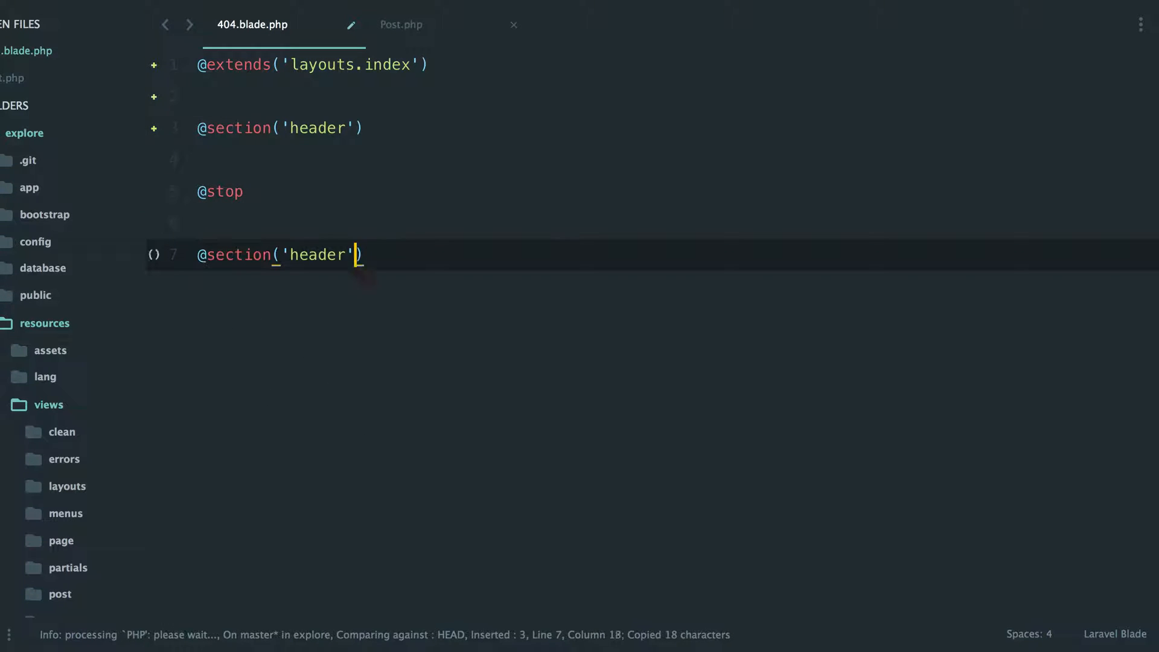
{"action": "type", "text": "content"}
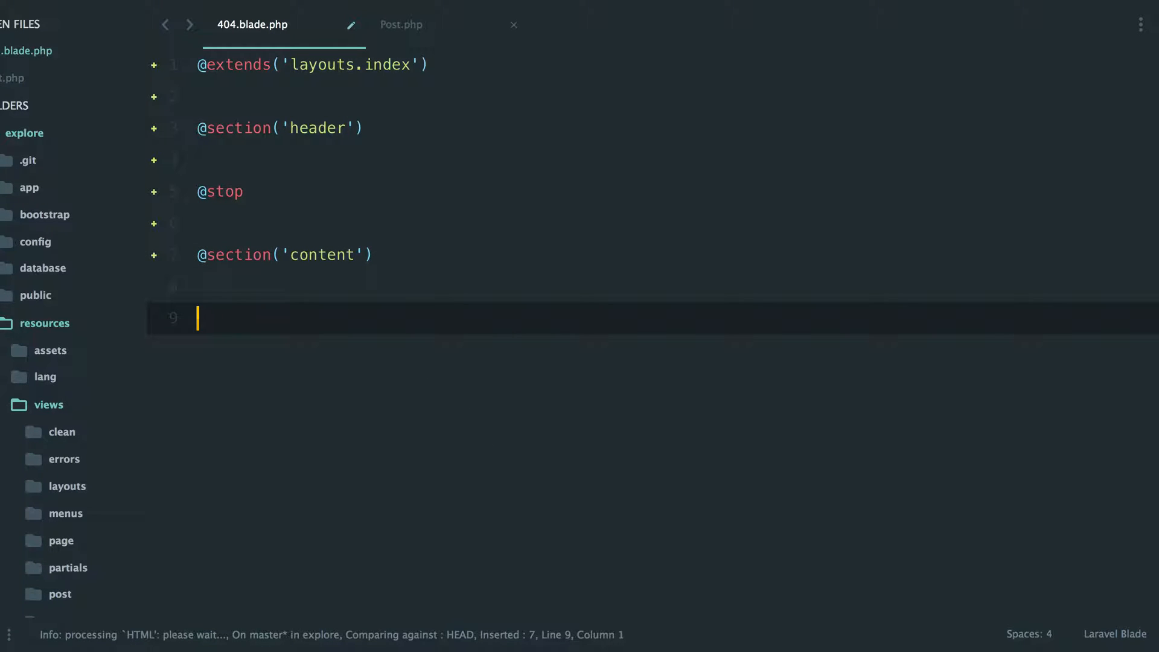
{"action": "type", "text": "@stop"}
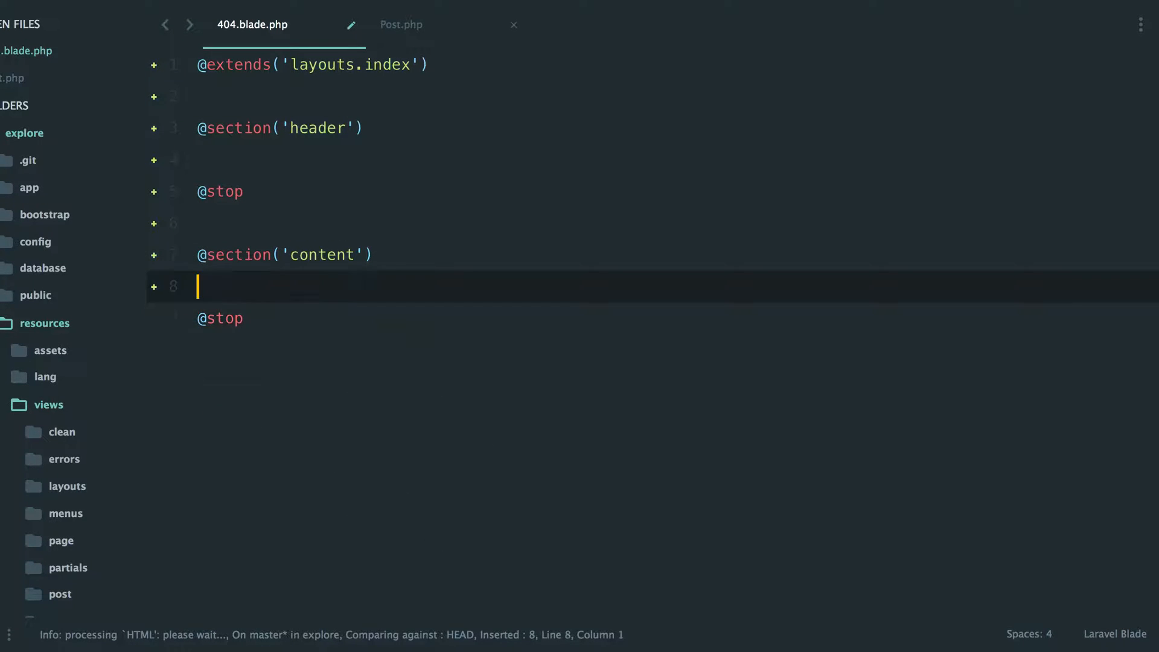
{"action": "left_click", "coordinate": [242, 191]}
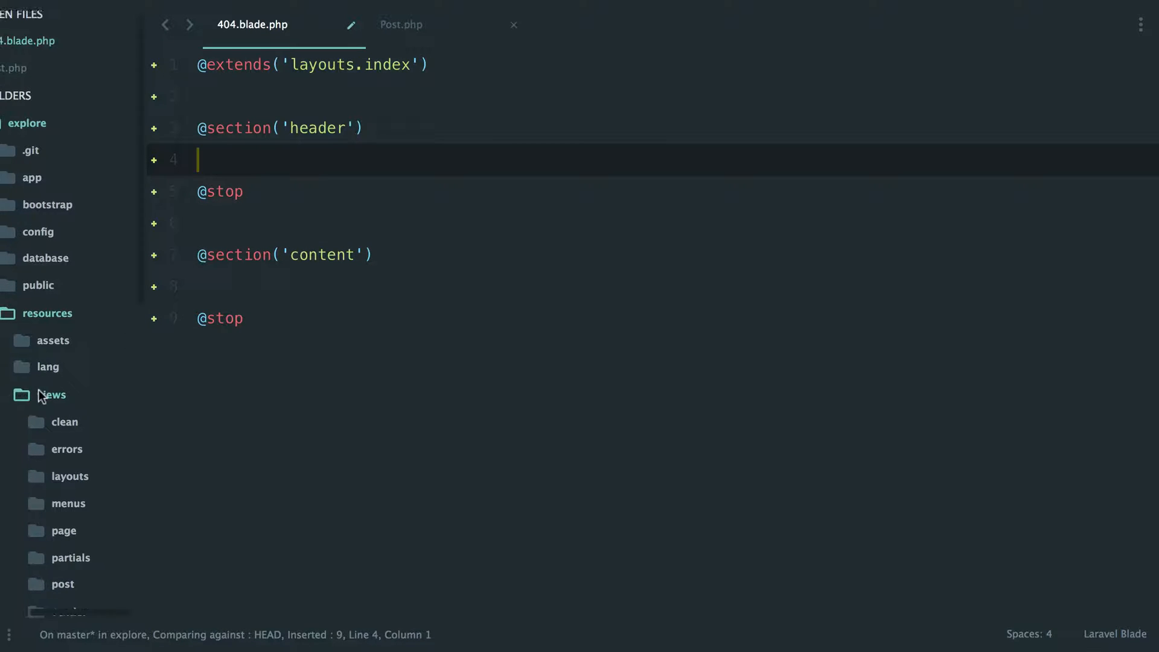
{"action": "scroll", "scroll_direction": "down", "scroll_amount": 3}
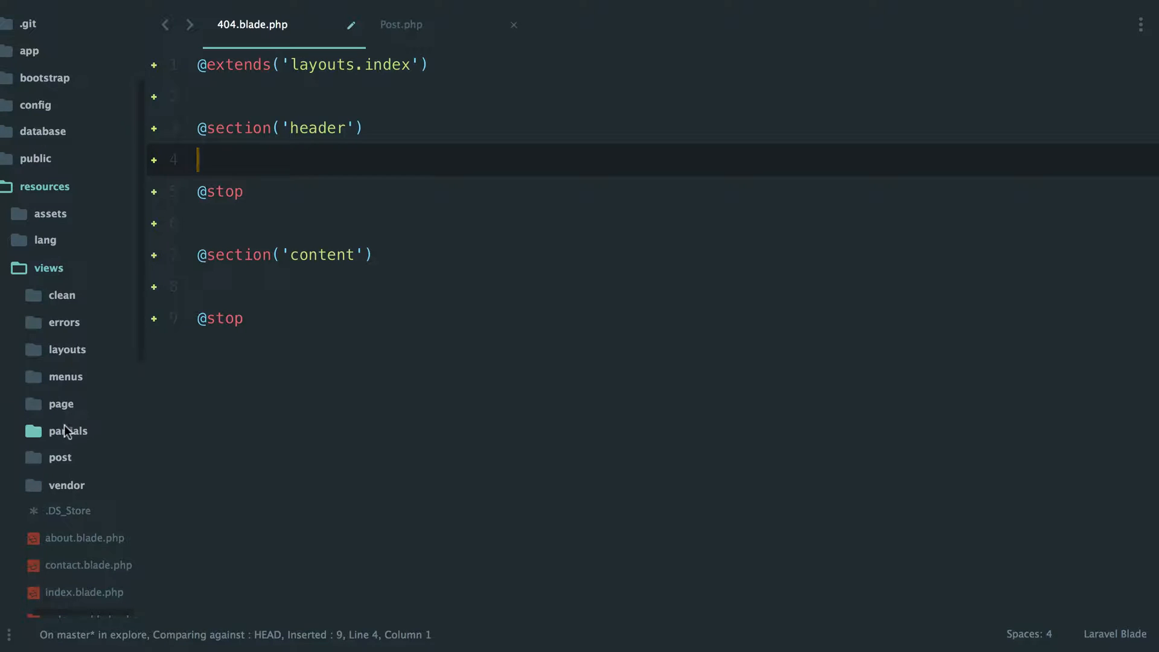
- Copy the <header> block from post/show.blade.php into the 404 header section
{"action": "left_click", "coordinate": [59, 456]}
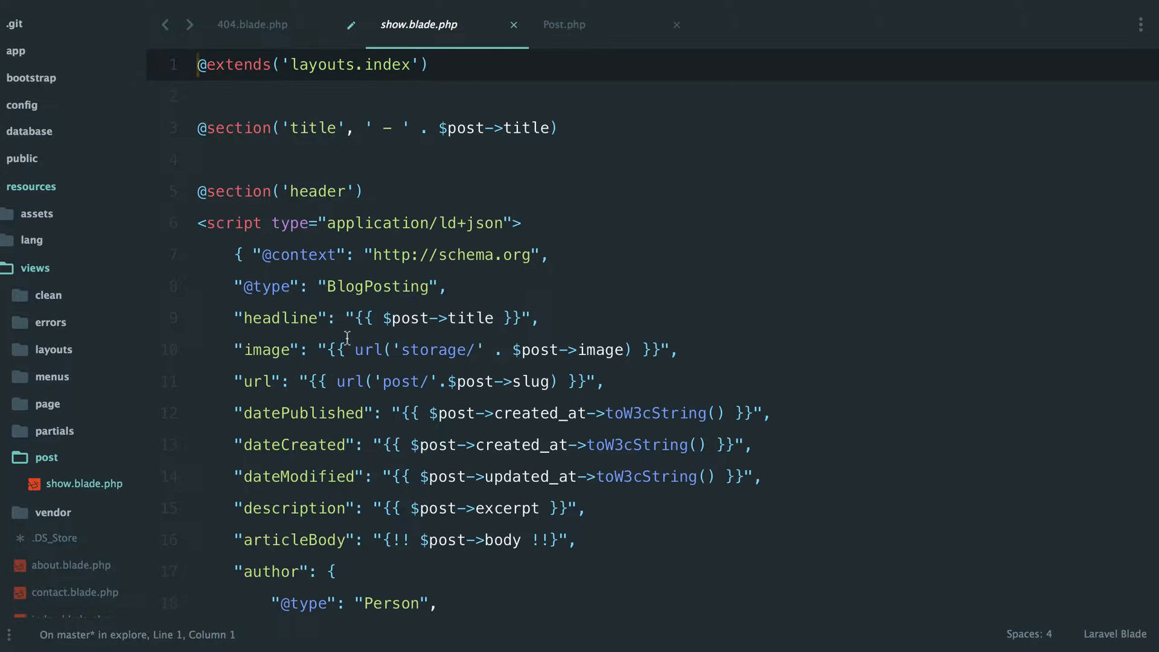
{"action": "scroll", "scroll_direction": "down", "scroll_amount": 3}
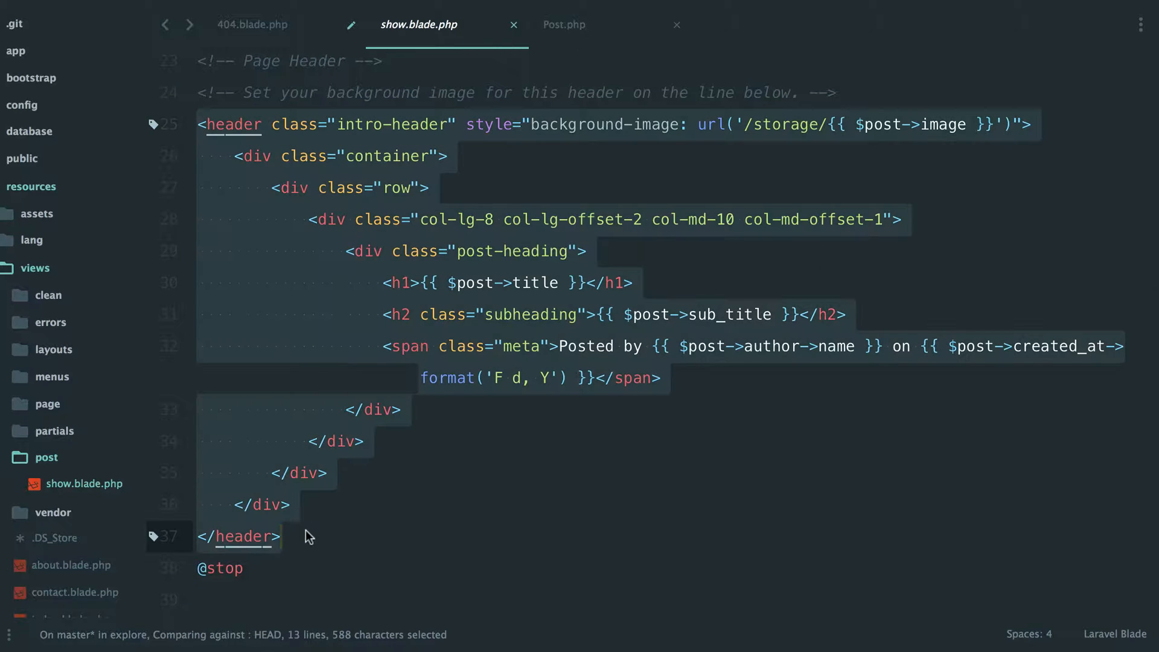
{"action": "left_click", "coordinate": [253, 24]}
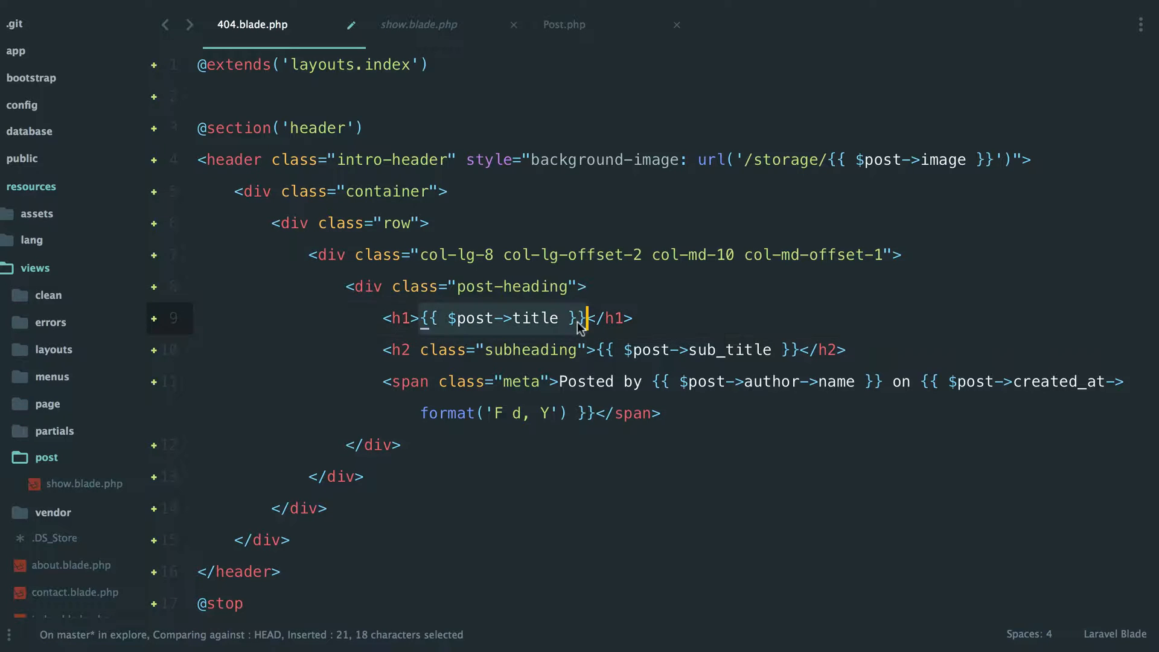
{"action": "key", "text": "Delete"}
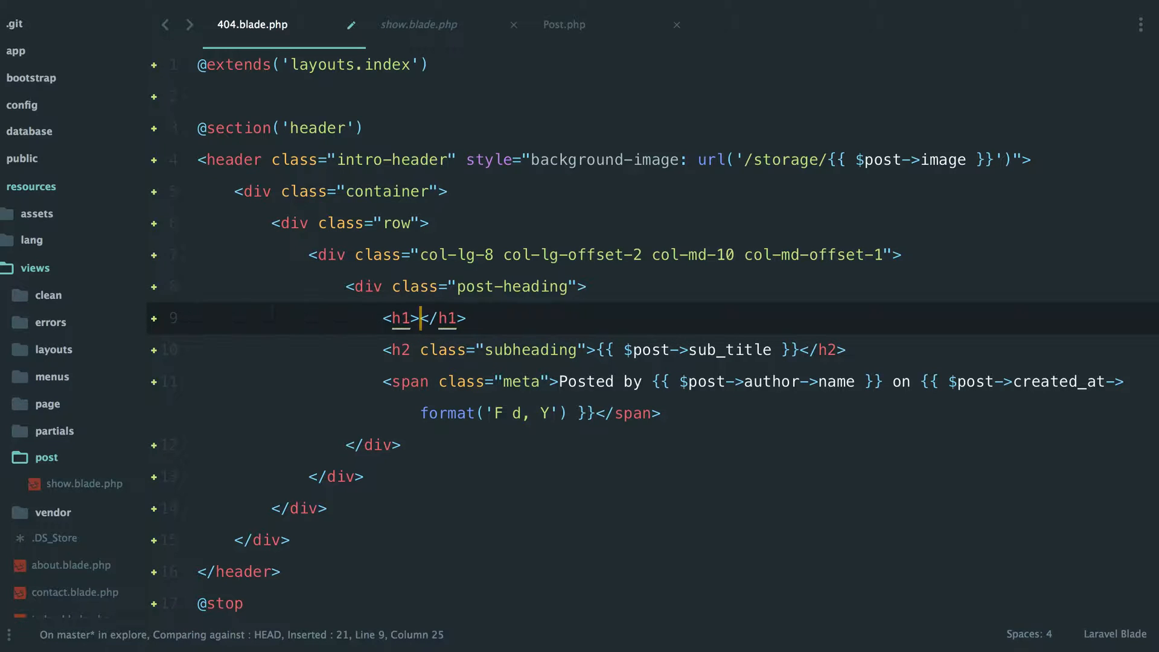
- Set the heading to 'Well, this is awkward' with subheading '404 - Could not find what you are looking for'
{"action": "type", "text": "Well,"}
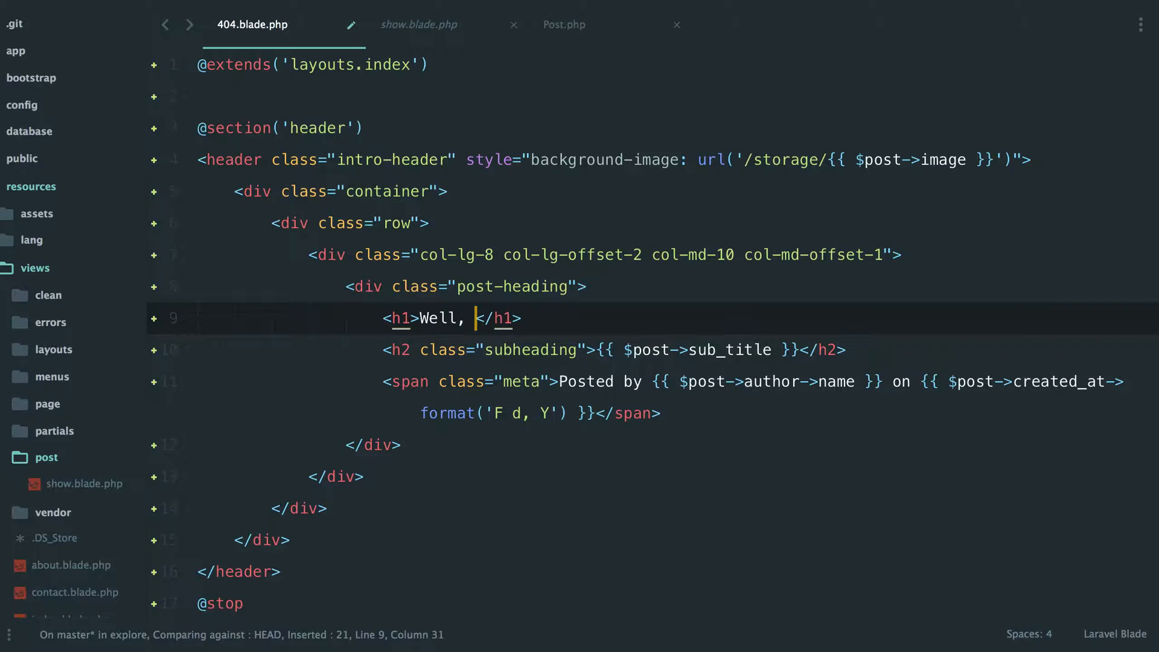
{"action": "type", "text": "this ui"}
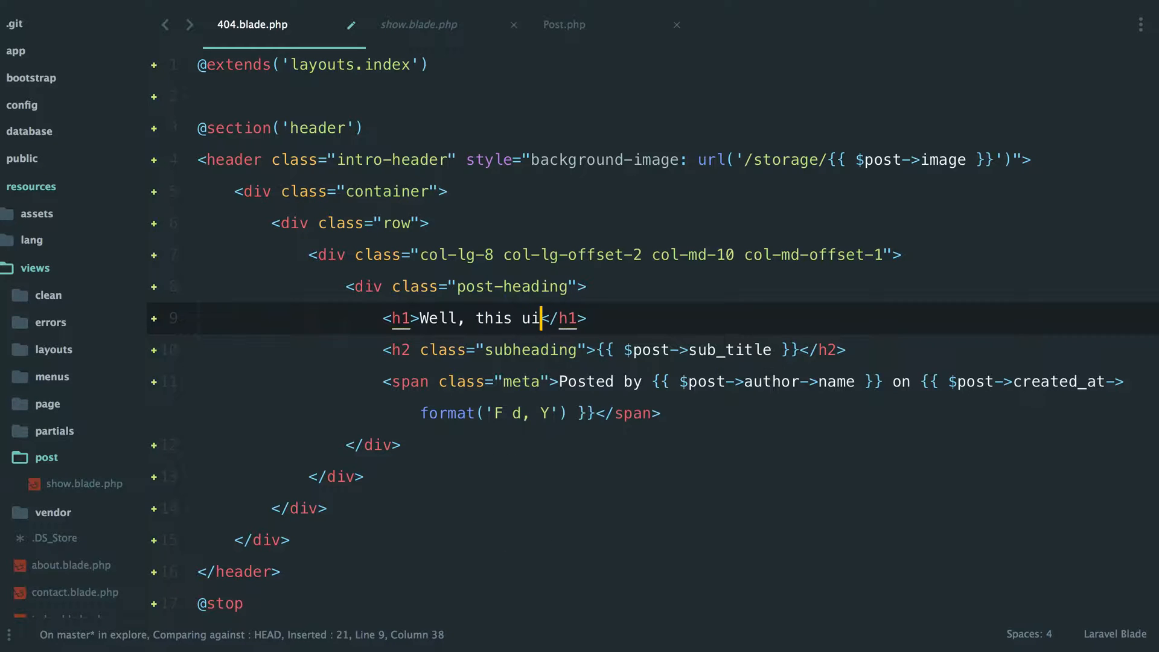
{"action": "type", "text": "is awkward"}
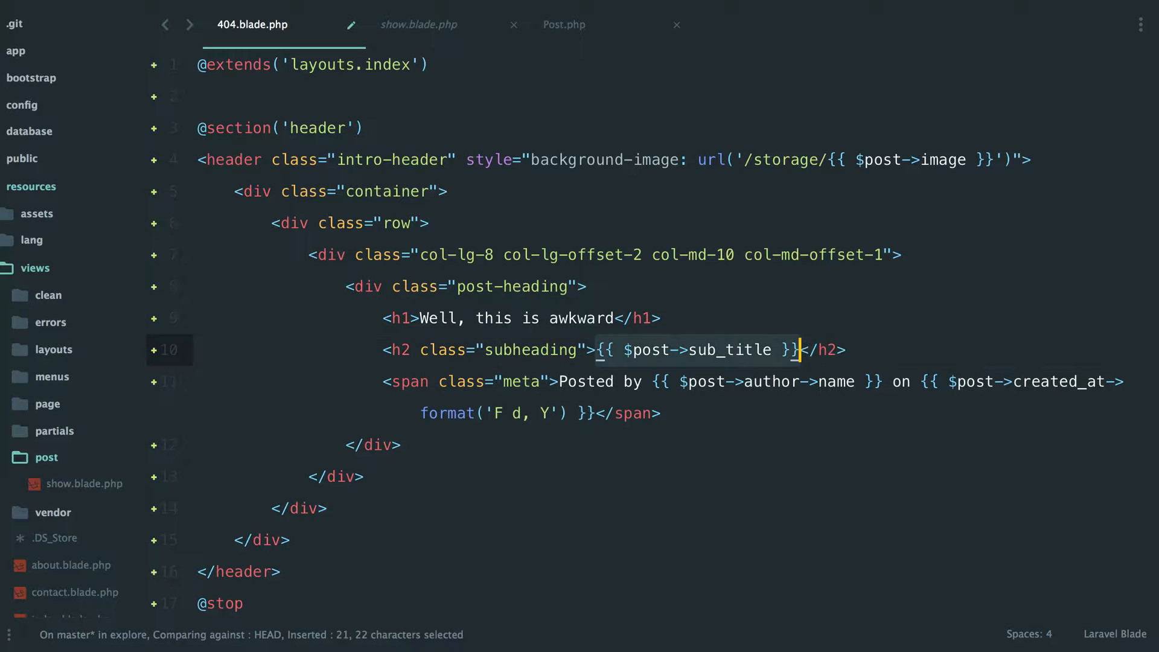
{"action": "type", "text": "404 - C"}
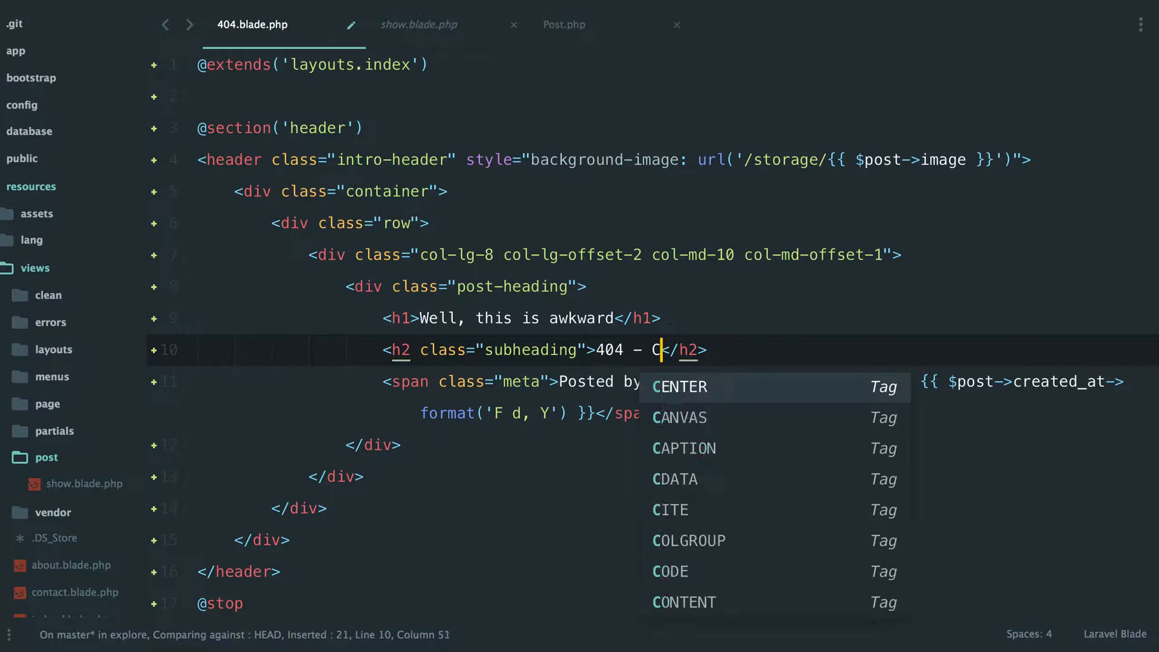
{"action": "type", "text": "ould not find what"}
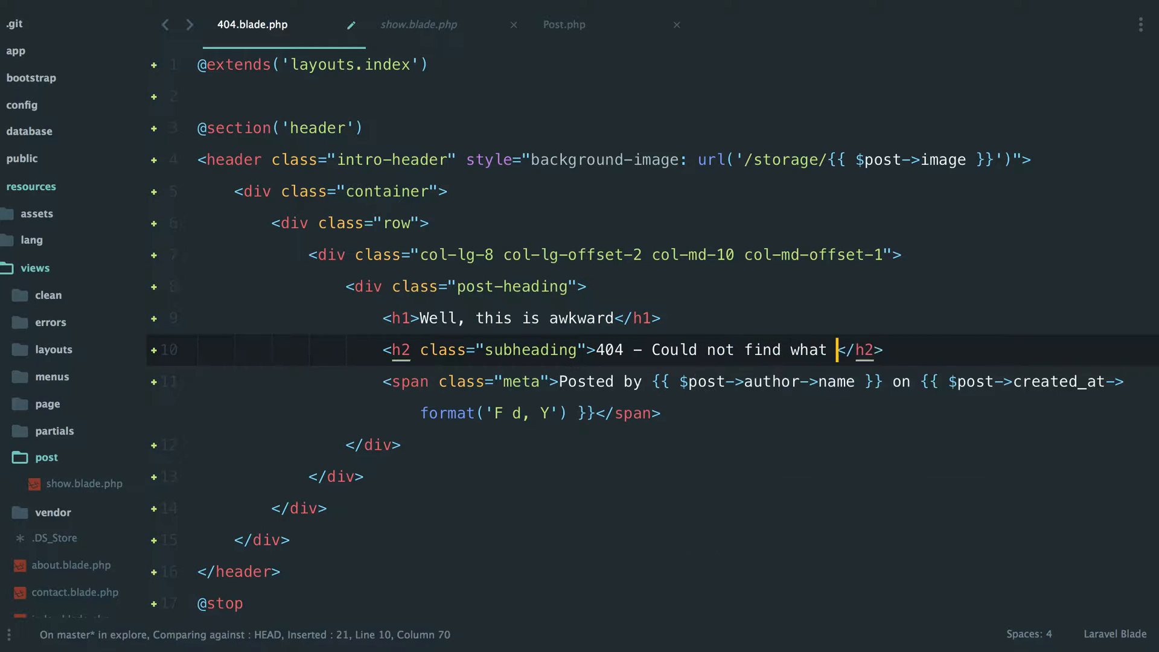
{"action": "type", "text": "you are looking for"}
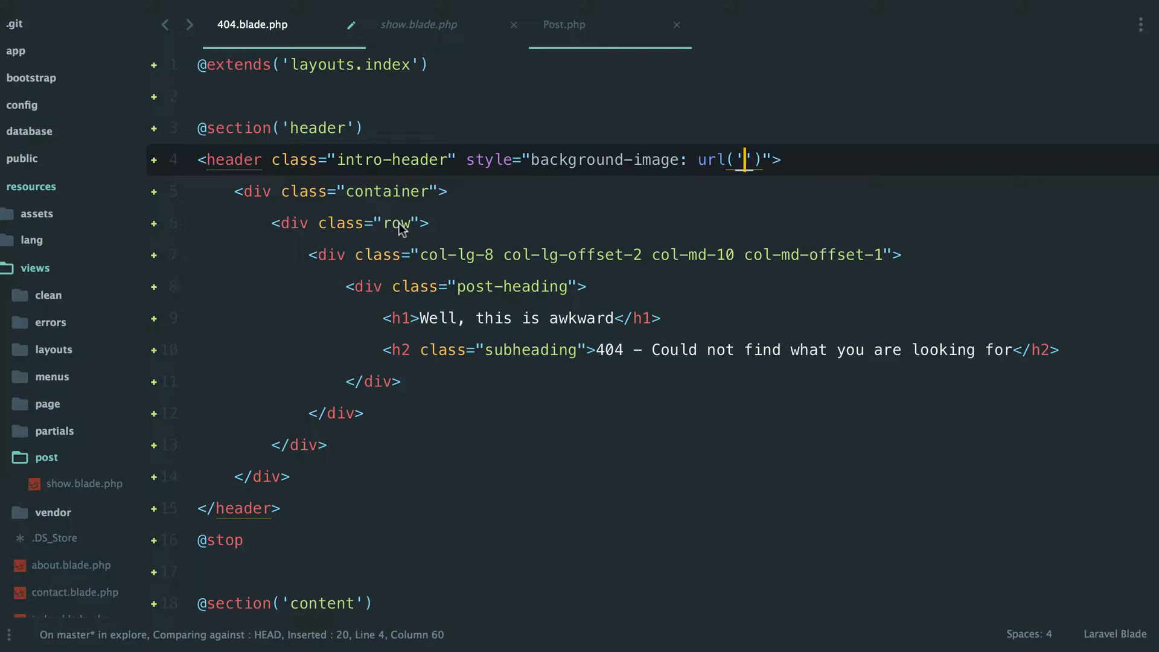
- Remove the meta line and set the header background image to the Giphy GIF URL
{"action": "type", "text": "https://media.giphy.com/media/jOpLbiGmHR9S0/giphy.gif"}
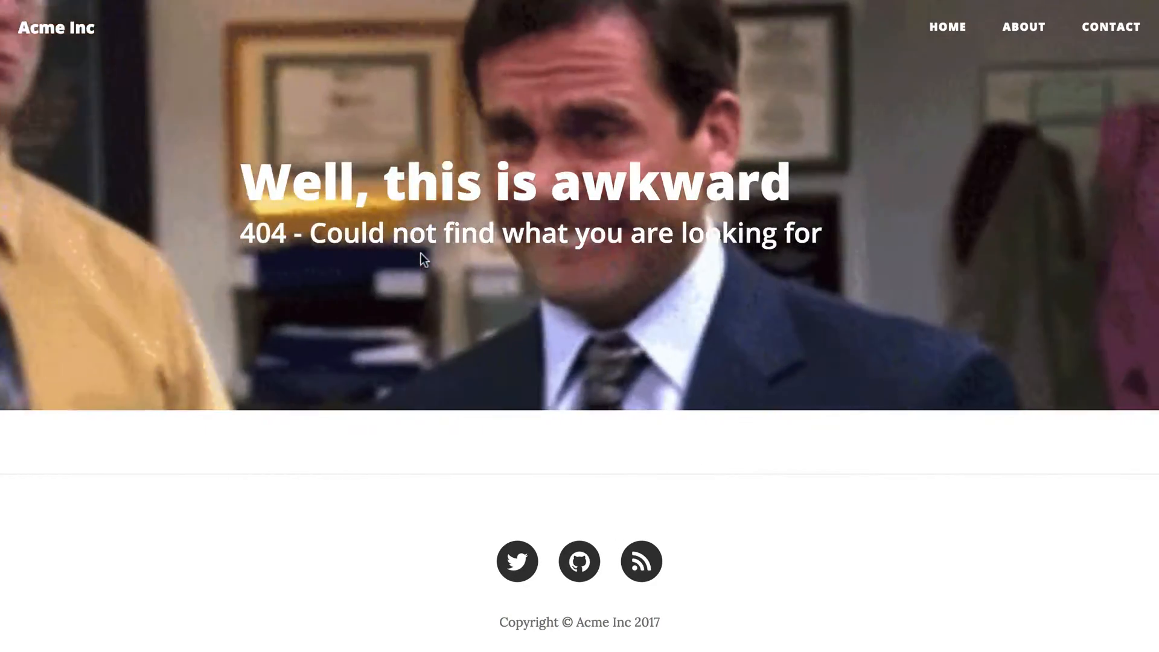
{"action": "mouse_move", "coordinate": [947, 26]}
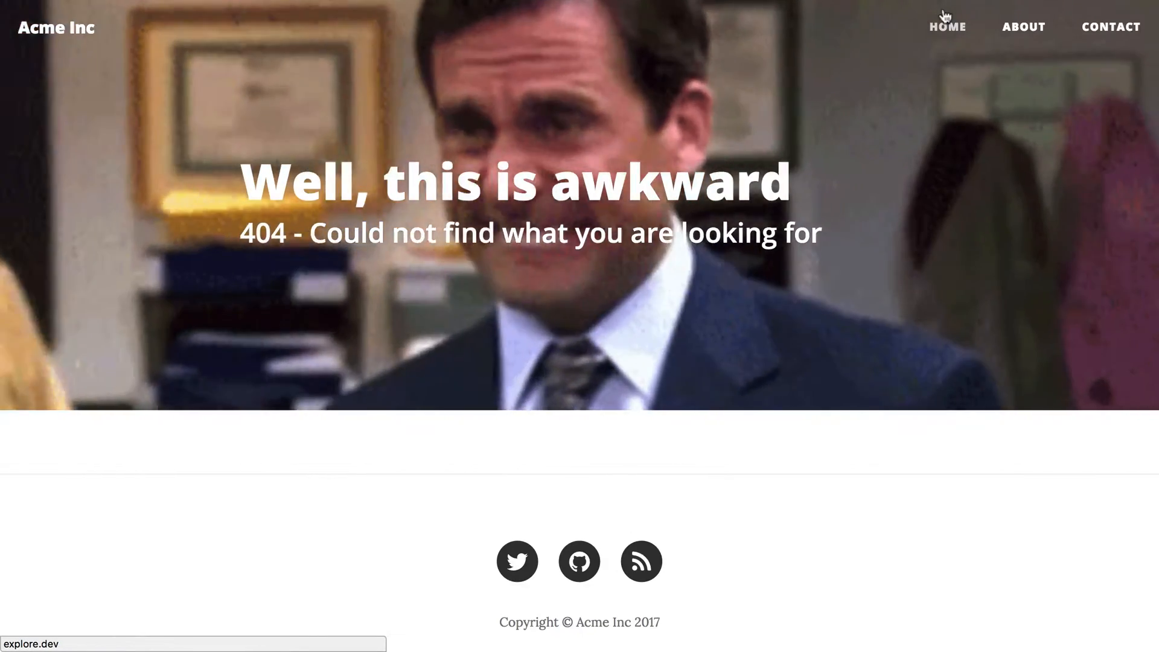